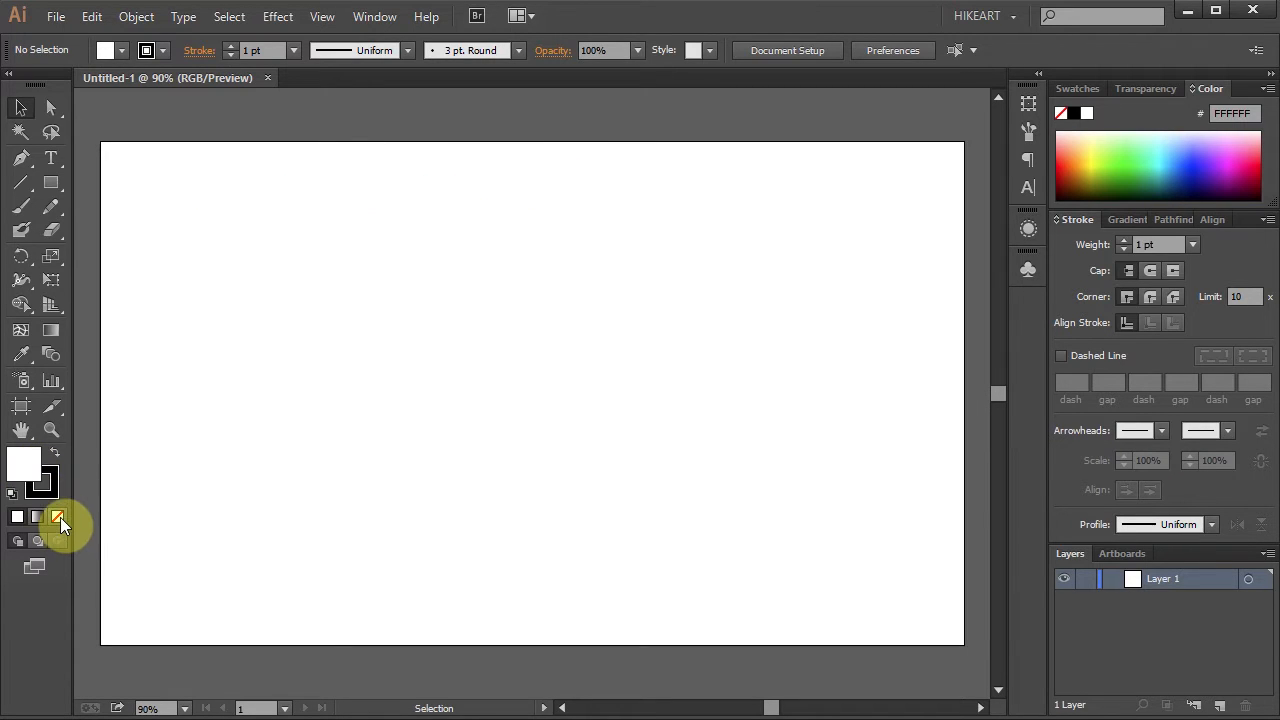
With no fill, draw a black diagonal line from above top-left past the artboard's bottom-right corner
{"action": "left_click", "coordinate": [56, 516]}
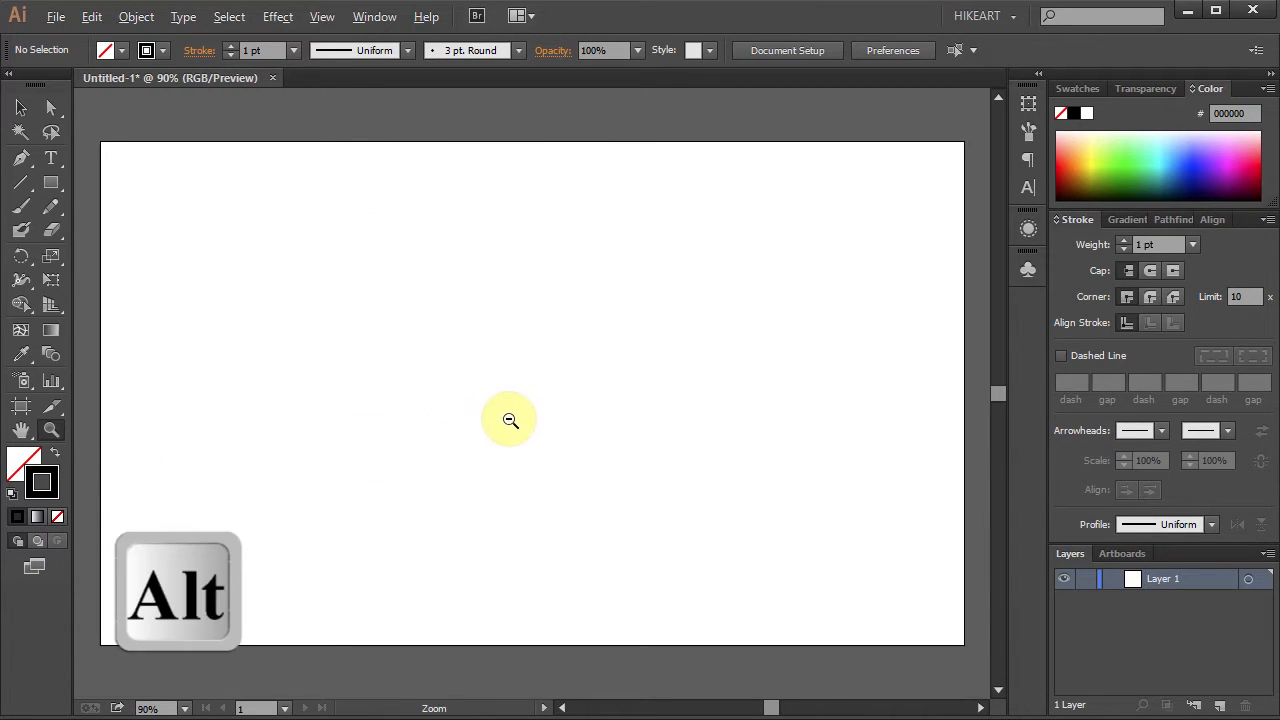
{"action": "left_click", "coordinate": [510, 420]}
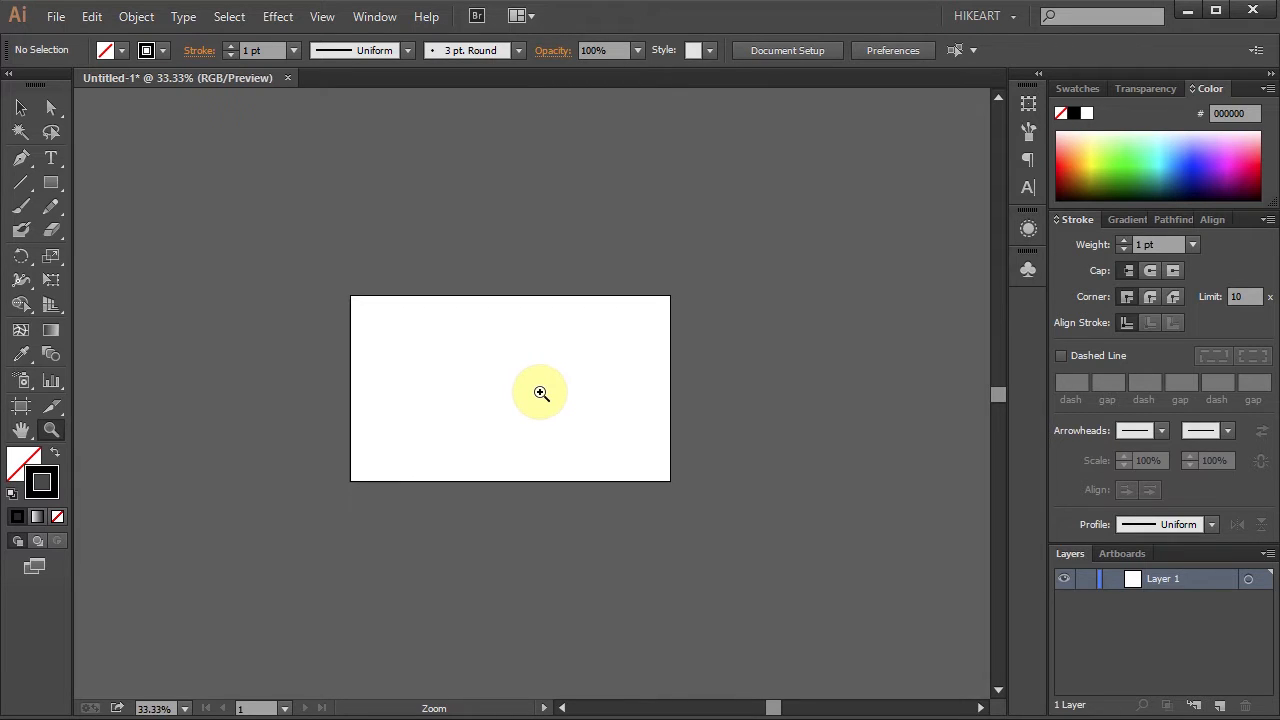
{"action": "mouse_move", "coordinate": [20, 188]}
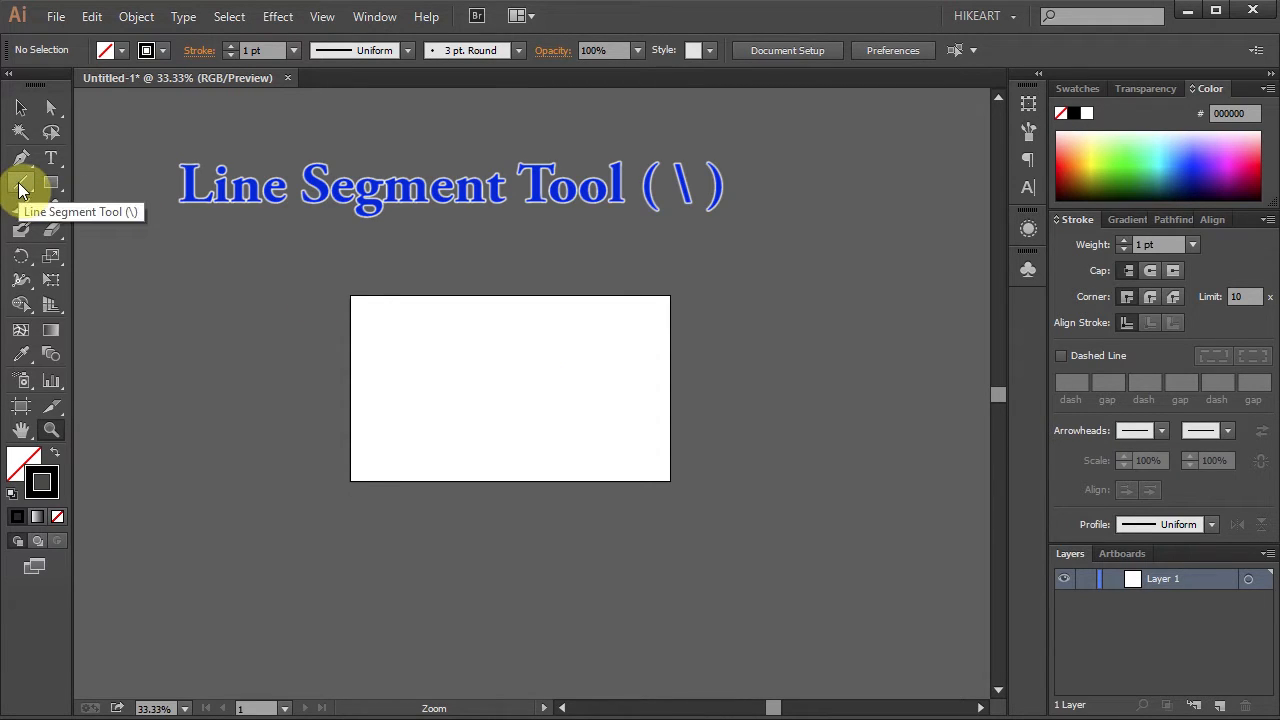
{"action": "left_click", "coordinate": [20, 184]}
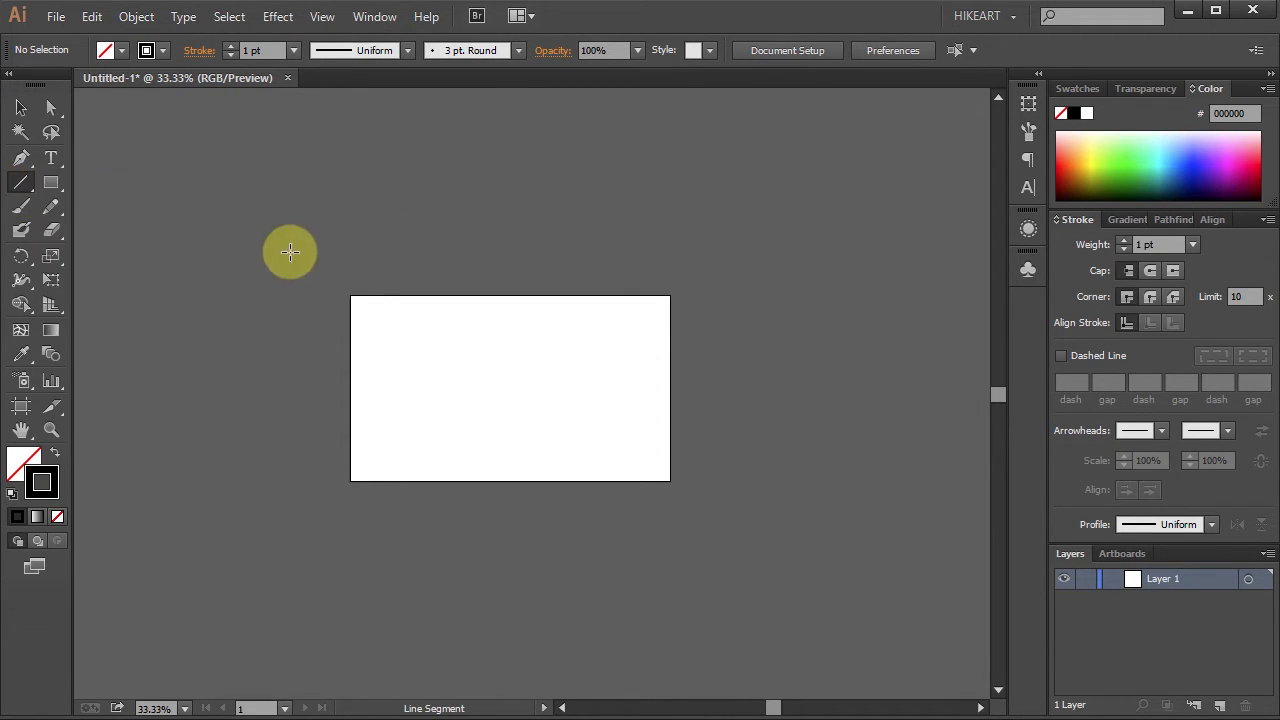
{"action": "left_click_drag", "start_coordinate": [290, 252], "coordinate": [570, 436]}
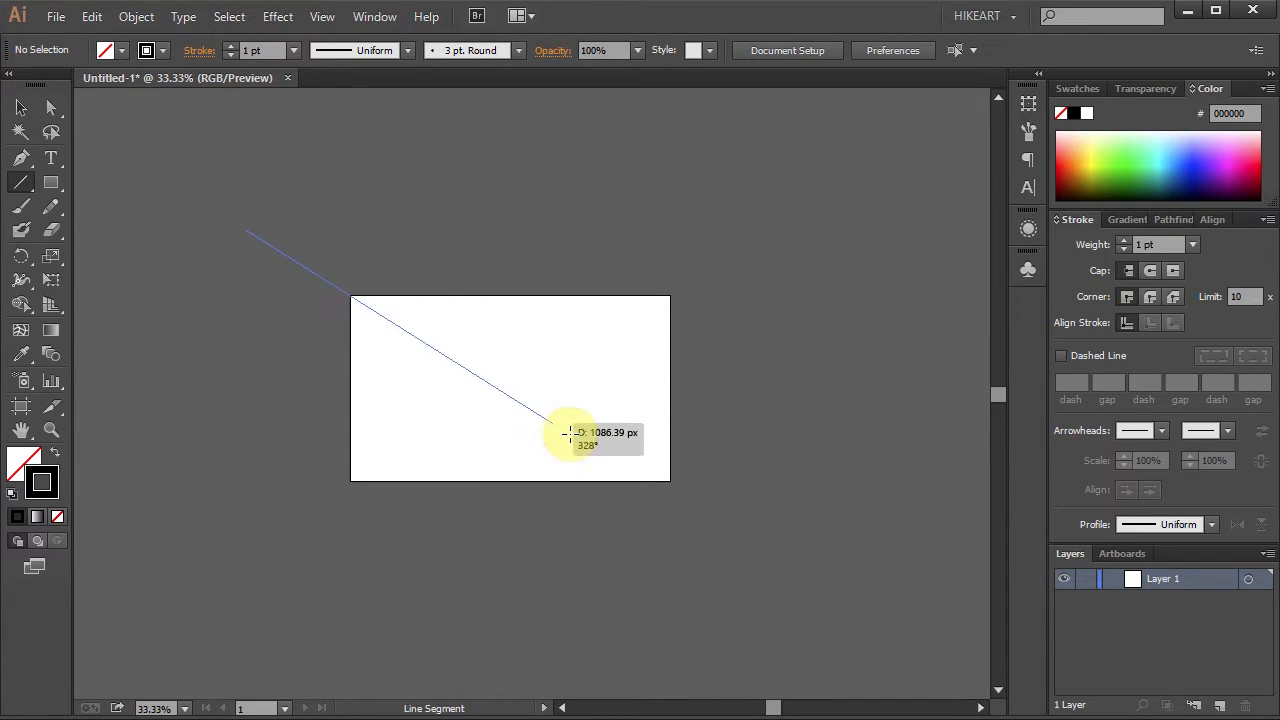
{"action": "left_click_drag", "start_coordinate": [570, 436], "coordinate": [784, 548]}
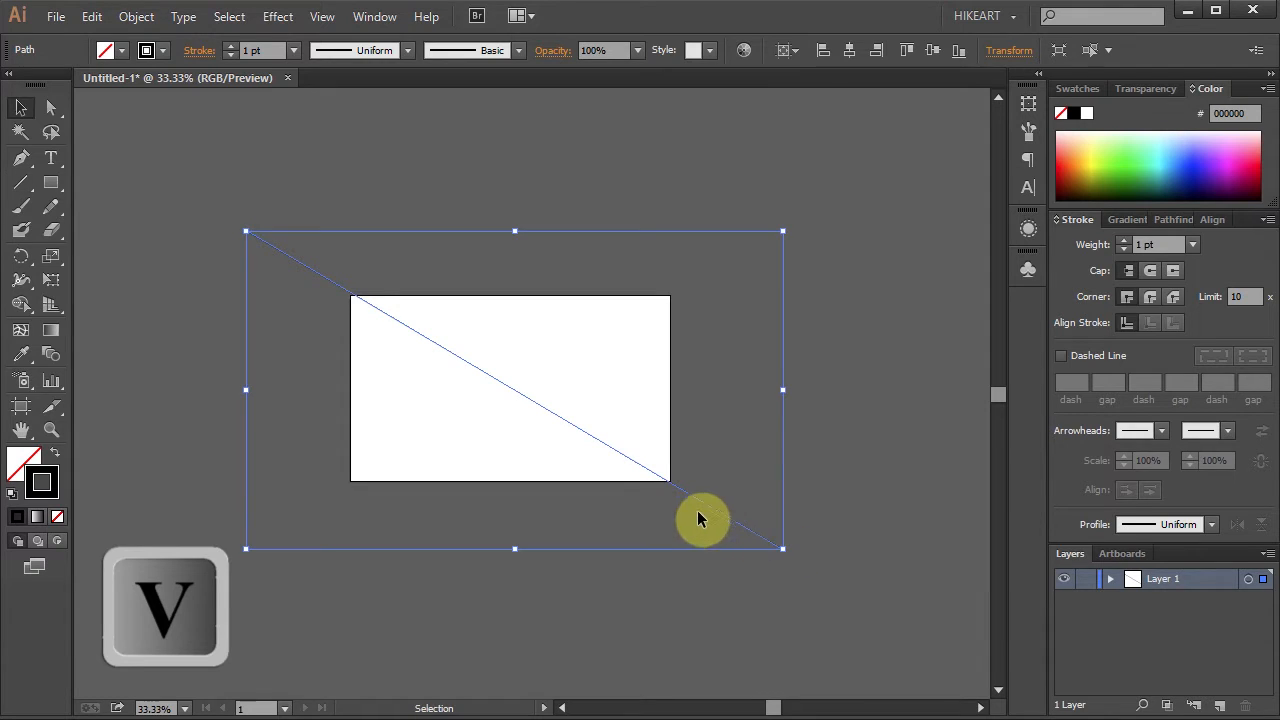
Move the line below-left of the artboard and Alt-drag a parallel copy above-right
{"action": "left_click_drag", "start_coordinate": [702, 518], "coordinate": [564, 616]}
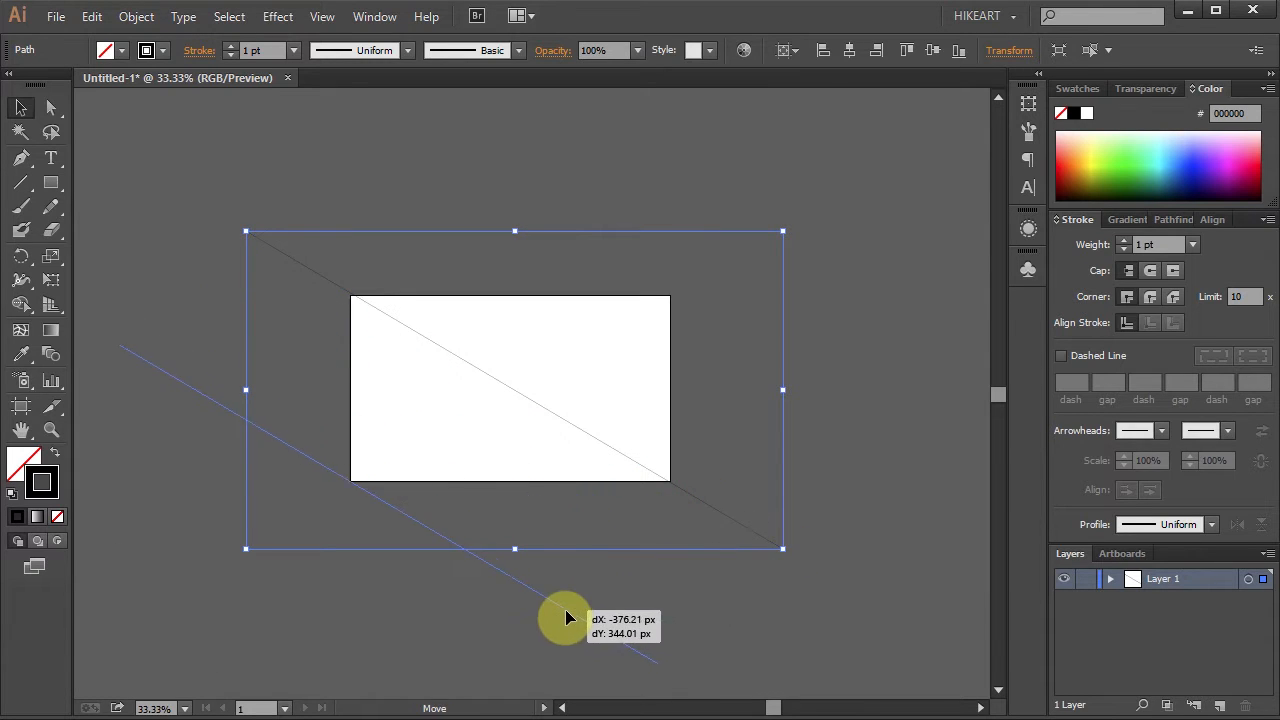
{"action": "left_click_drag", "start_coordinate": [564, 618], "coordinate": [716, 436]}
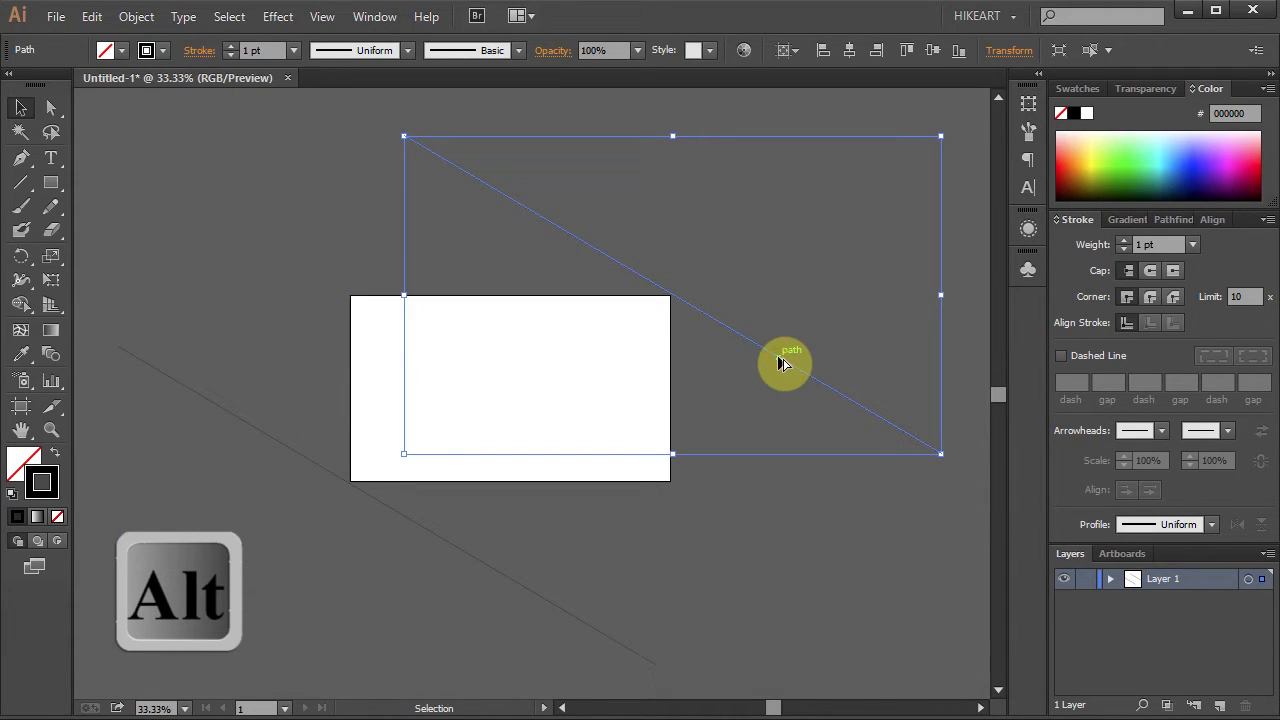
{"action": "mouse_move", "coordinate": [776, 478]}
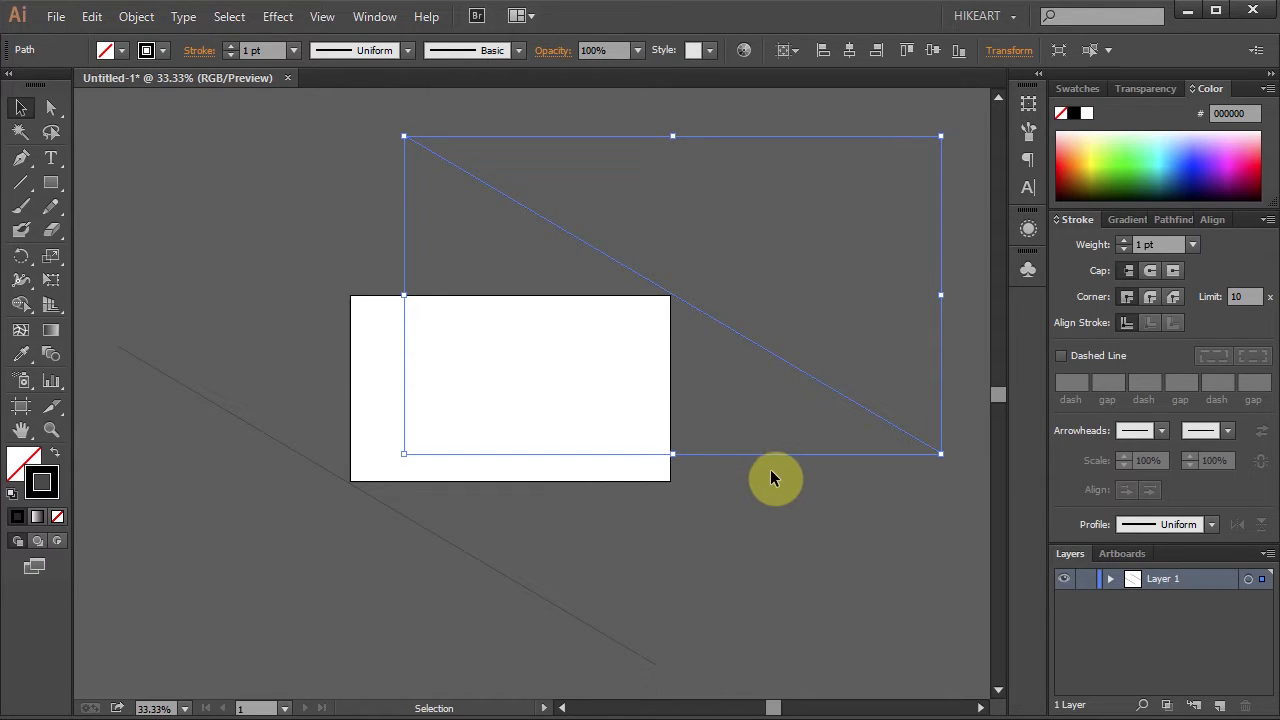
Select both lines and set Blend Options spacing to 5 Specified Steps
{"action": "key", "text": "ctrl+a"}
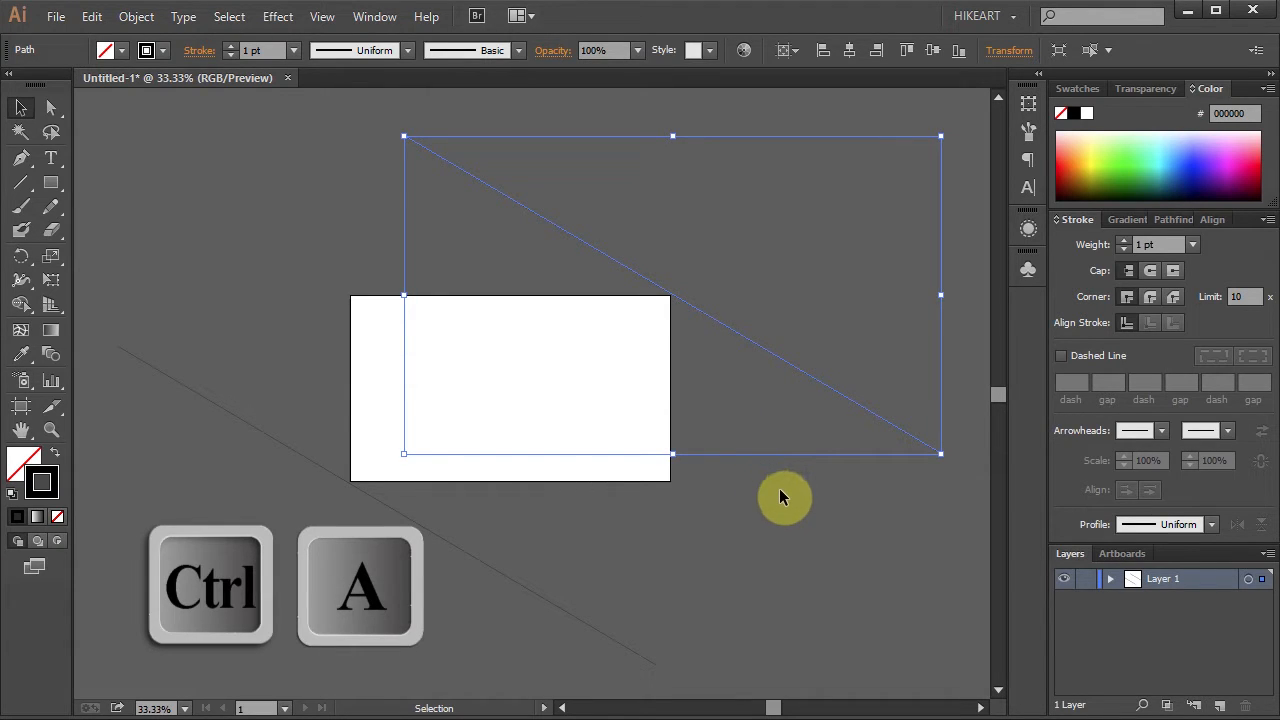
{"action": "key", "text": "ctrl+a"}
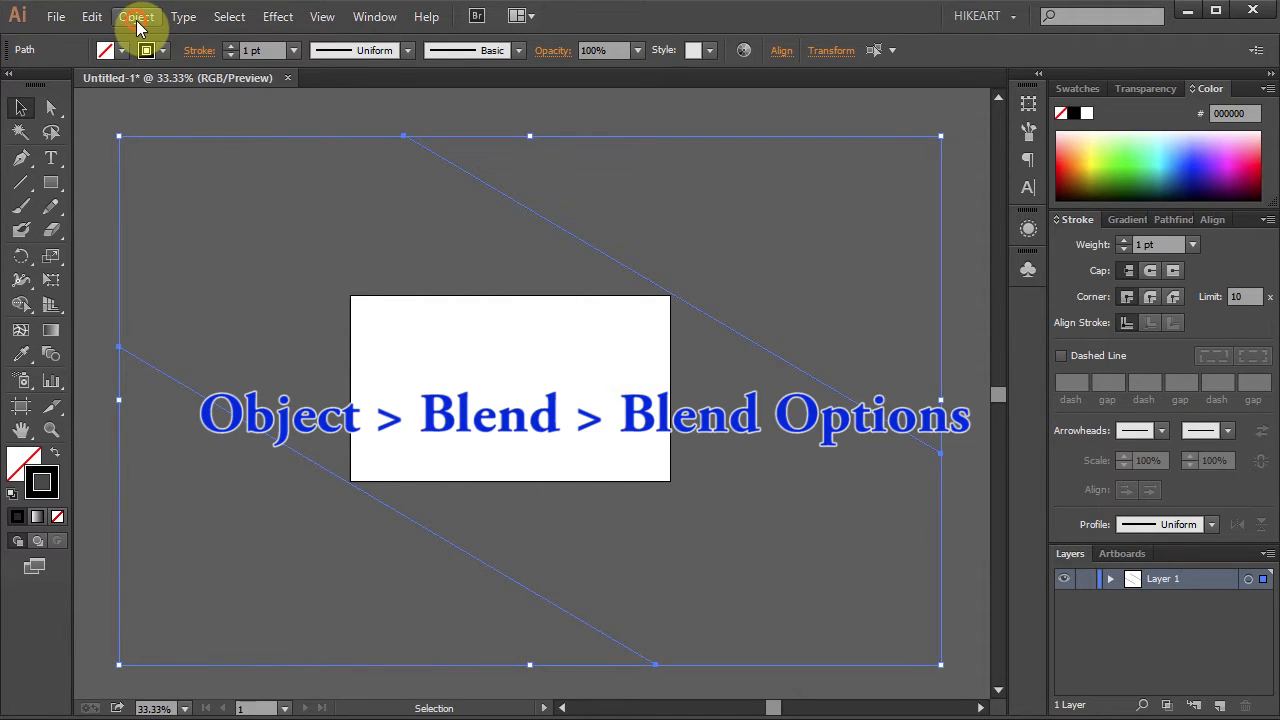
{"action": "left_click", "coordinate": [136, 16]}
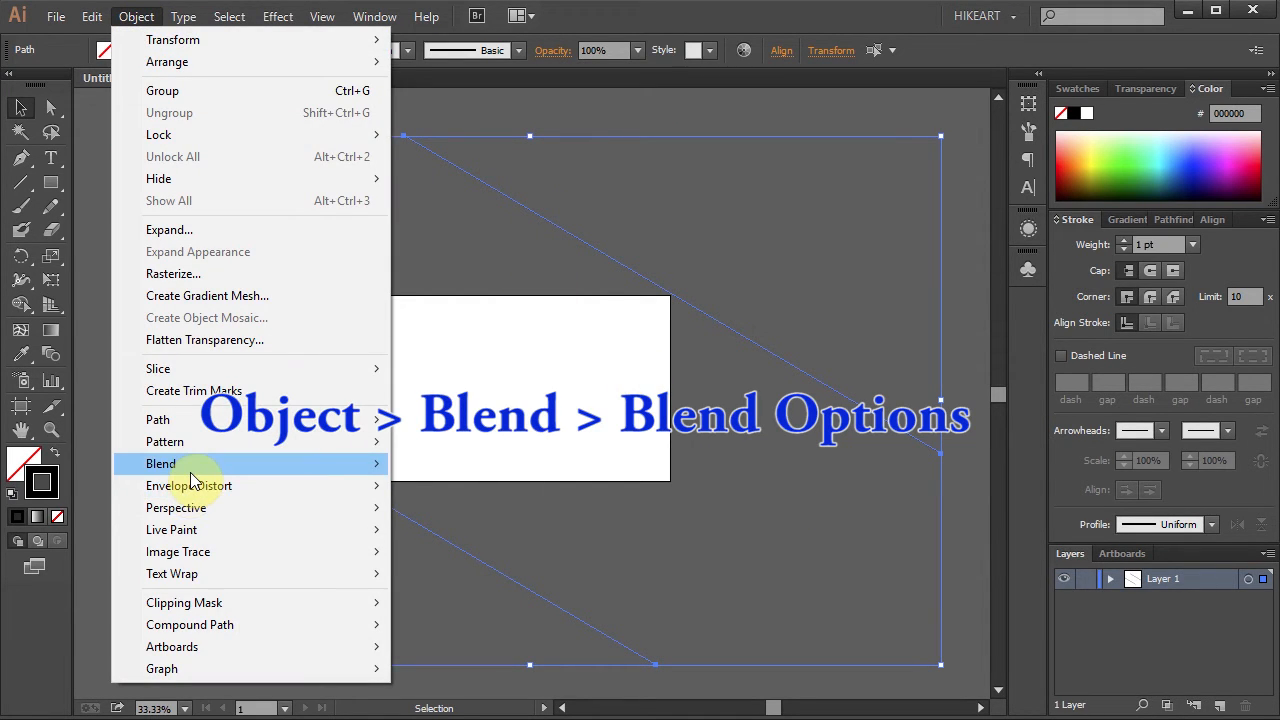
{"action": "mouse_move", "coordinate": [160, 464]}
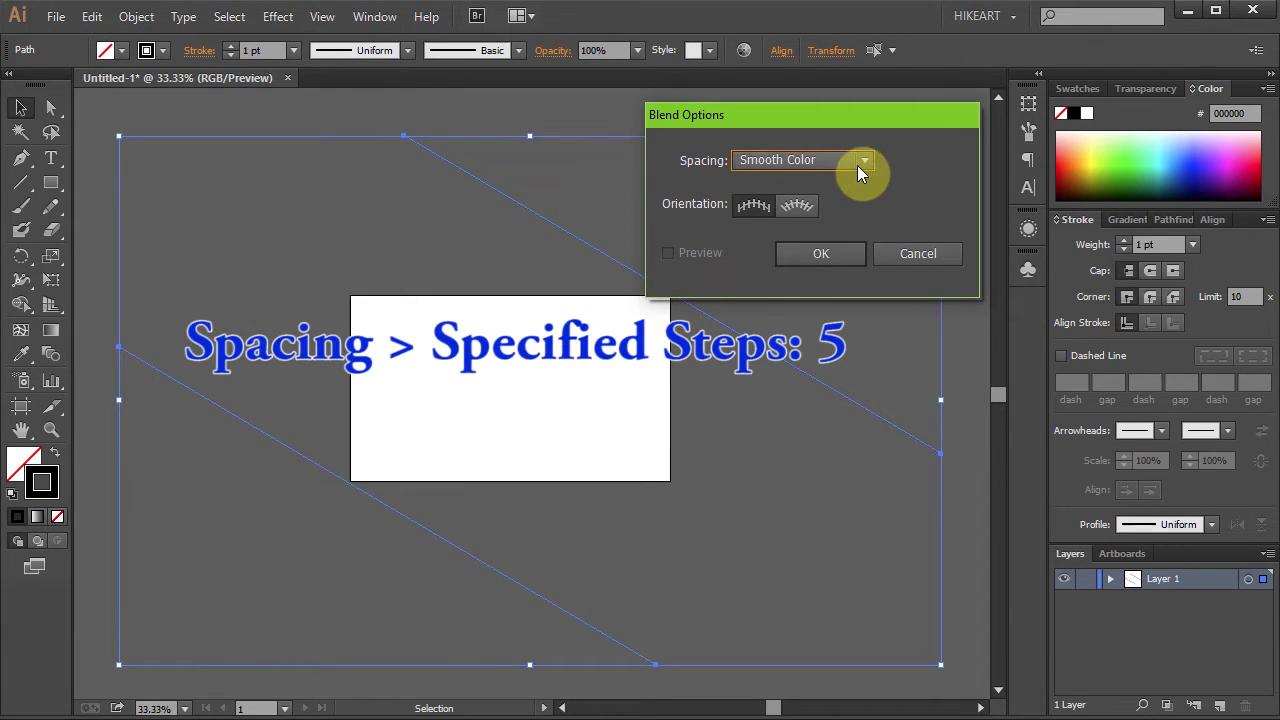
{"action": "left_click", "coordinate": [862, 160]}
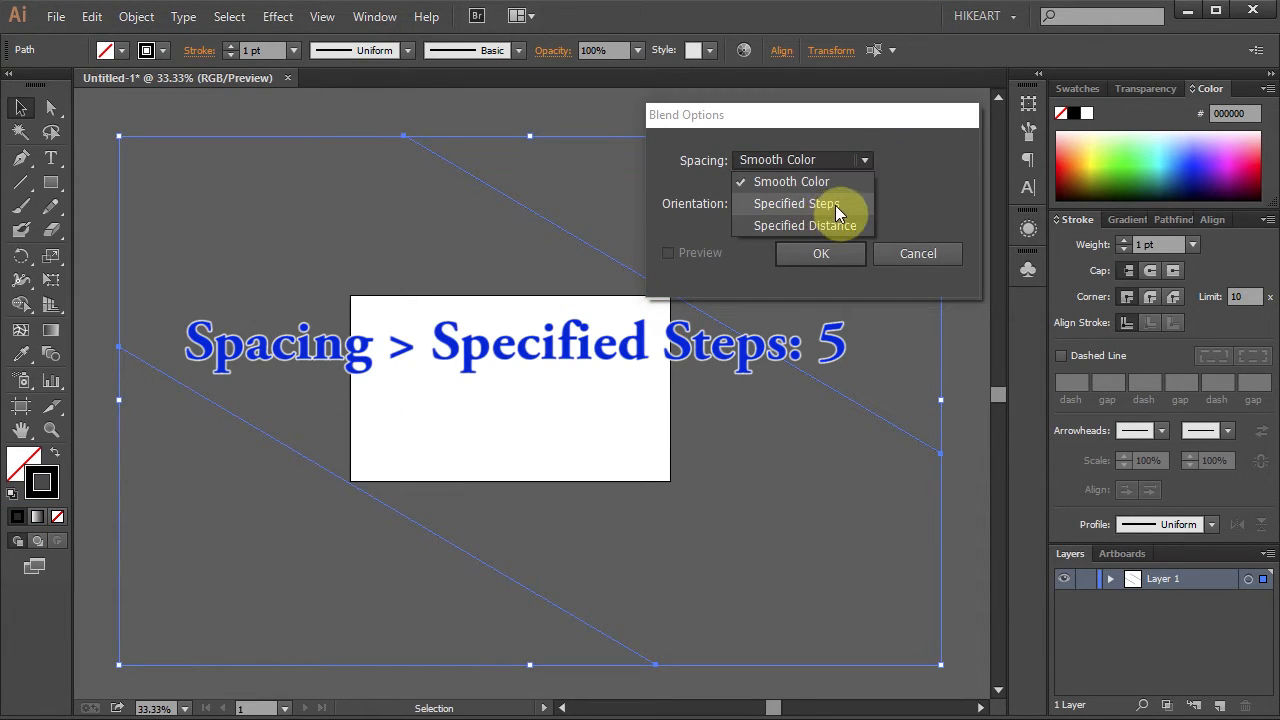
{"action": "left_click", "coordinate": [796, 204]}
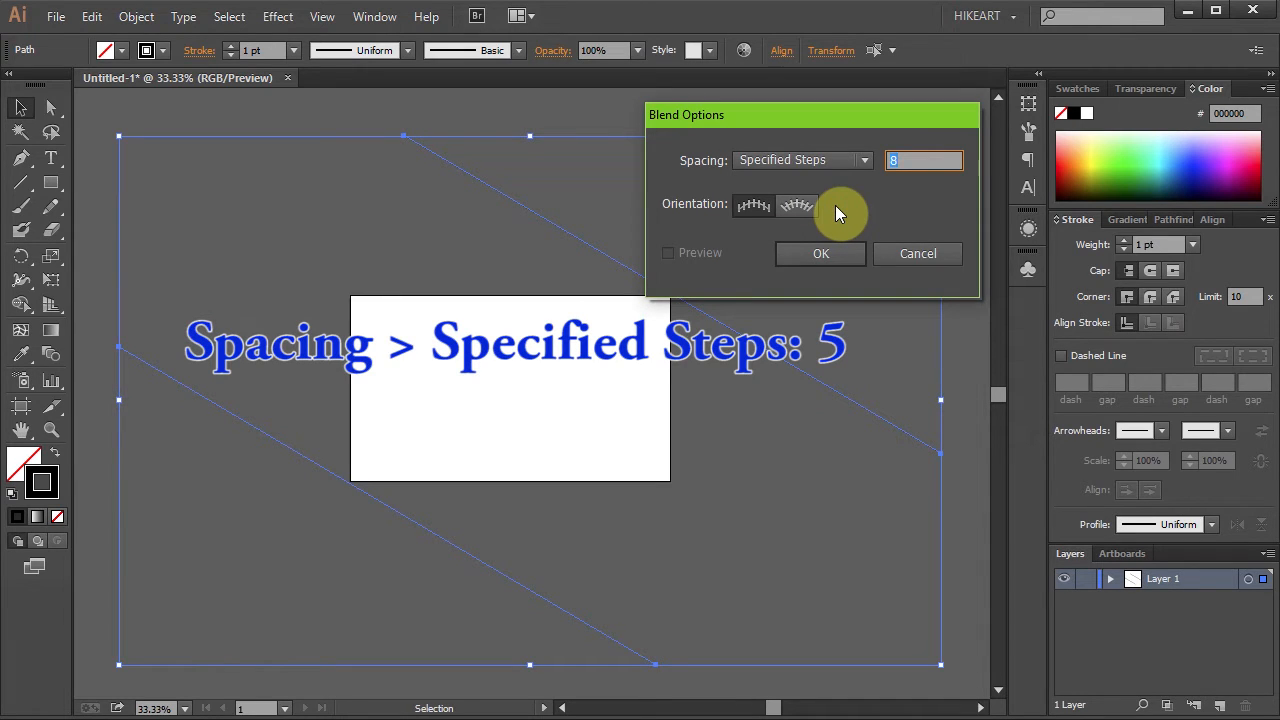
{"action": "left_click", "coordinate": [820, 252]}
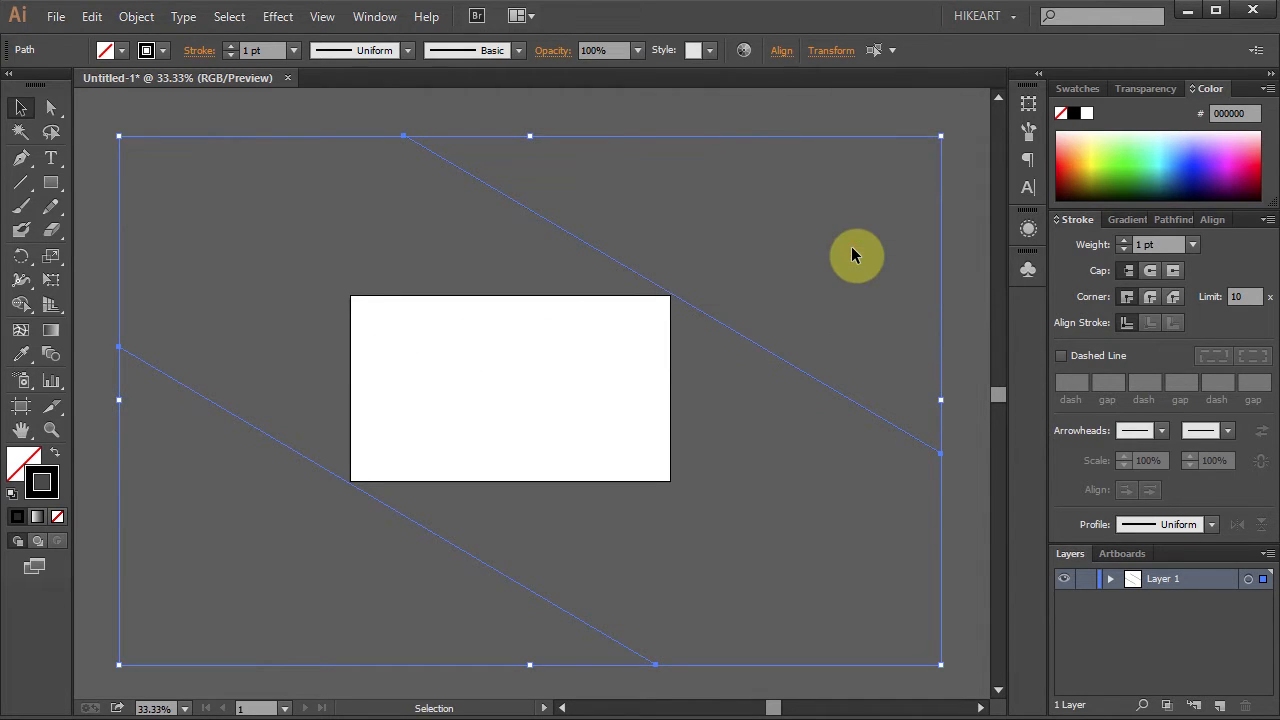
Make the blend, then expand it without fill into seven separate parallel stroke paths
{"action": "left_click", "coordinate": [136, 16]}
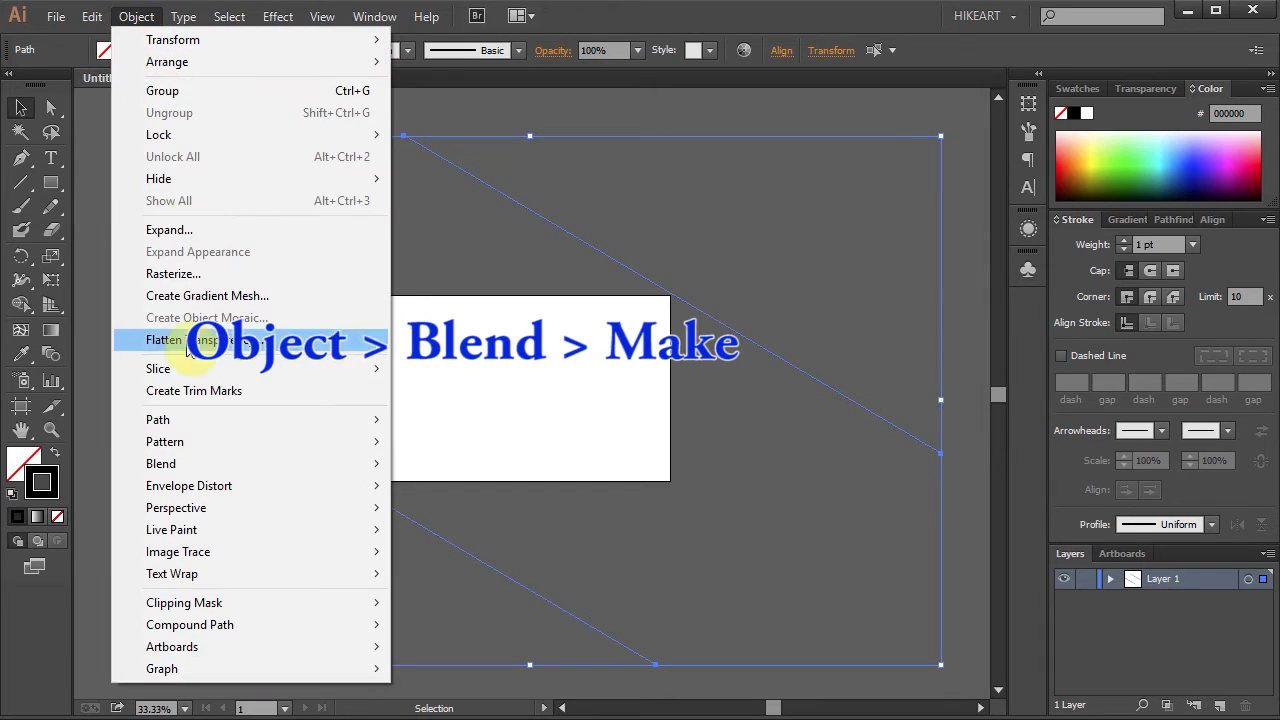
{"action": "mouse_move", "coordinate": [160, 464]}
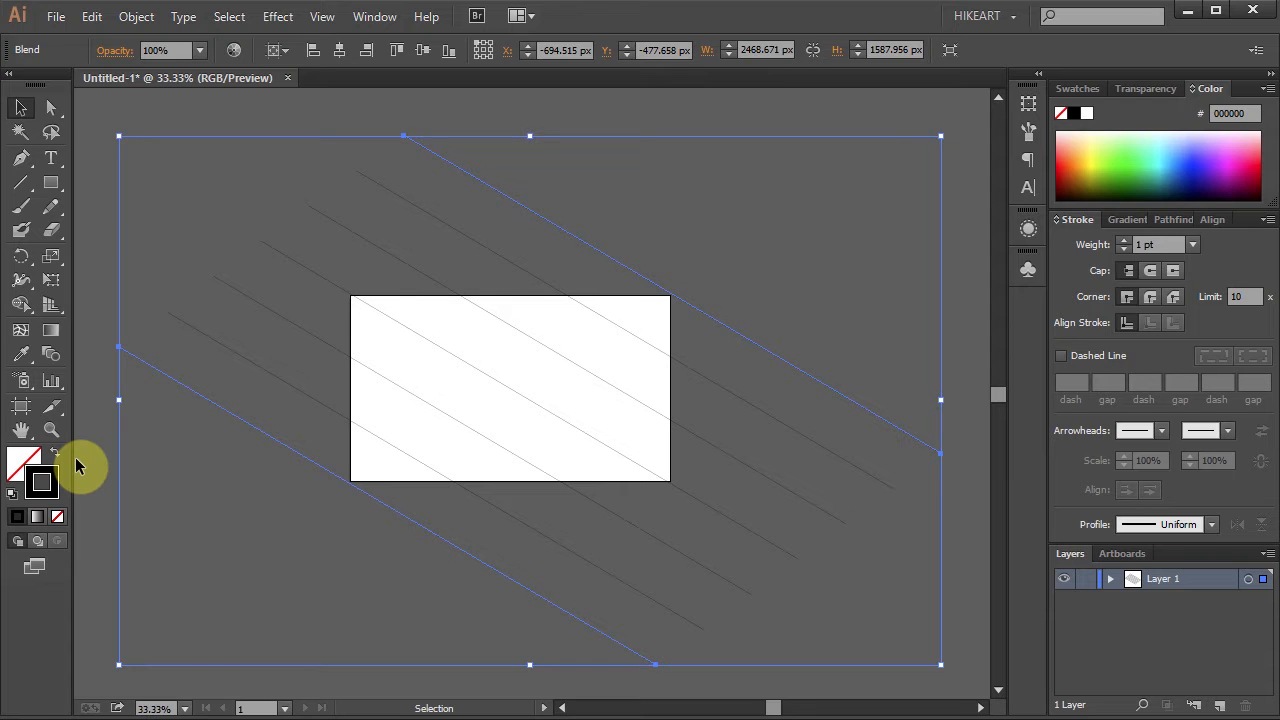
{"action": "left_click", "coordinate": [136, 16]}
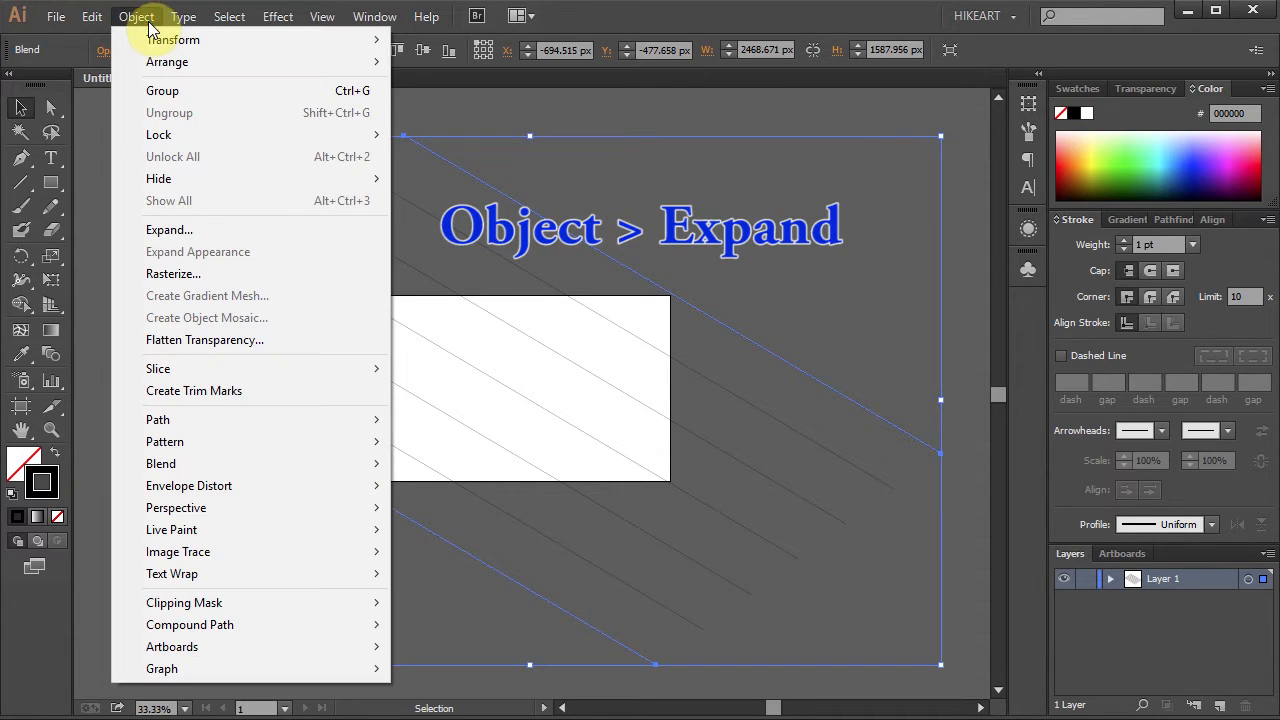
{"action": "left_click", "coordinate": [168, 228]}
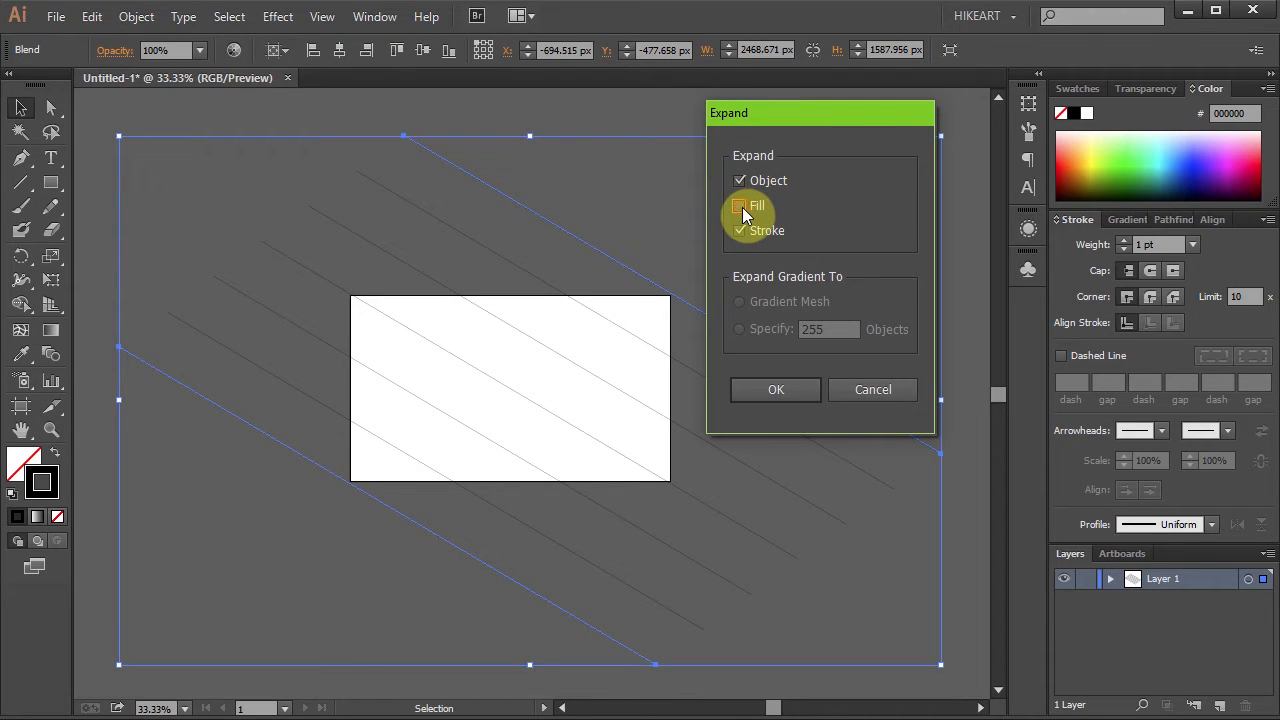
{"action": "left_click", "coordinate": [740, 204]}
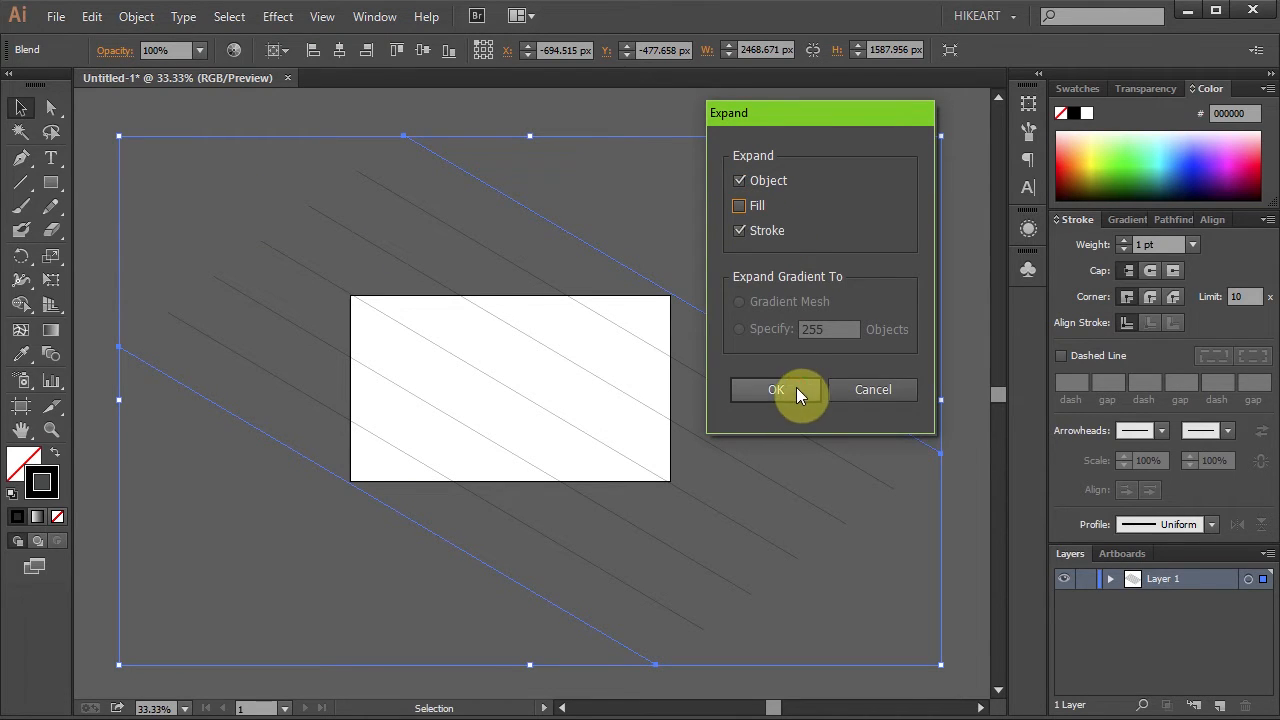
{"action": "left_click", "coordinate": [776, 388]}
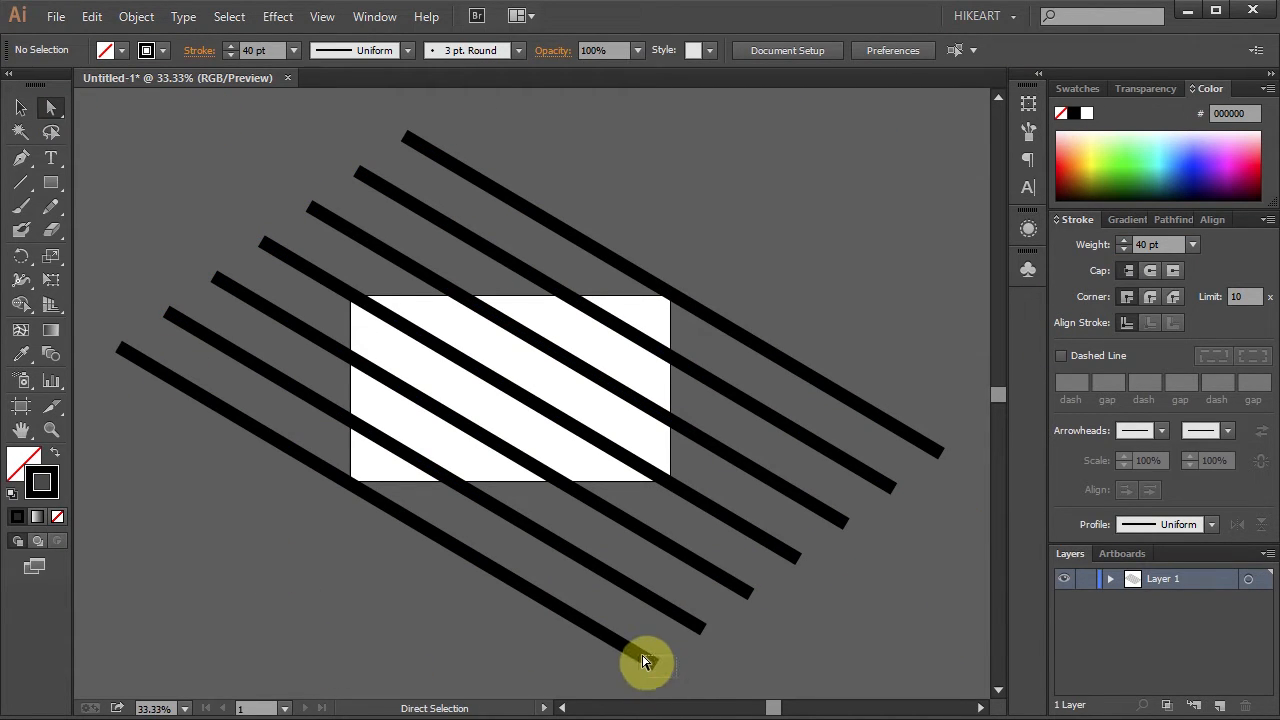
Recolour the strokes individually, giving the top stroke a crimson colour
{"action": "left_click", "coordinate": [644, 662]}
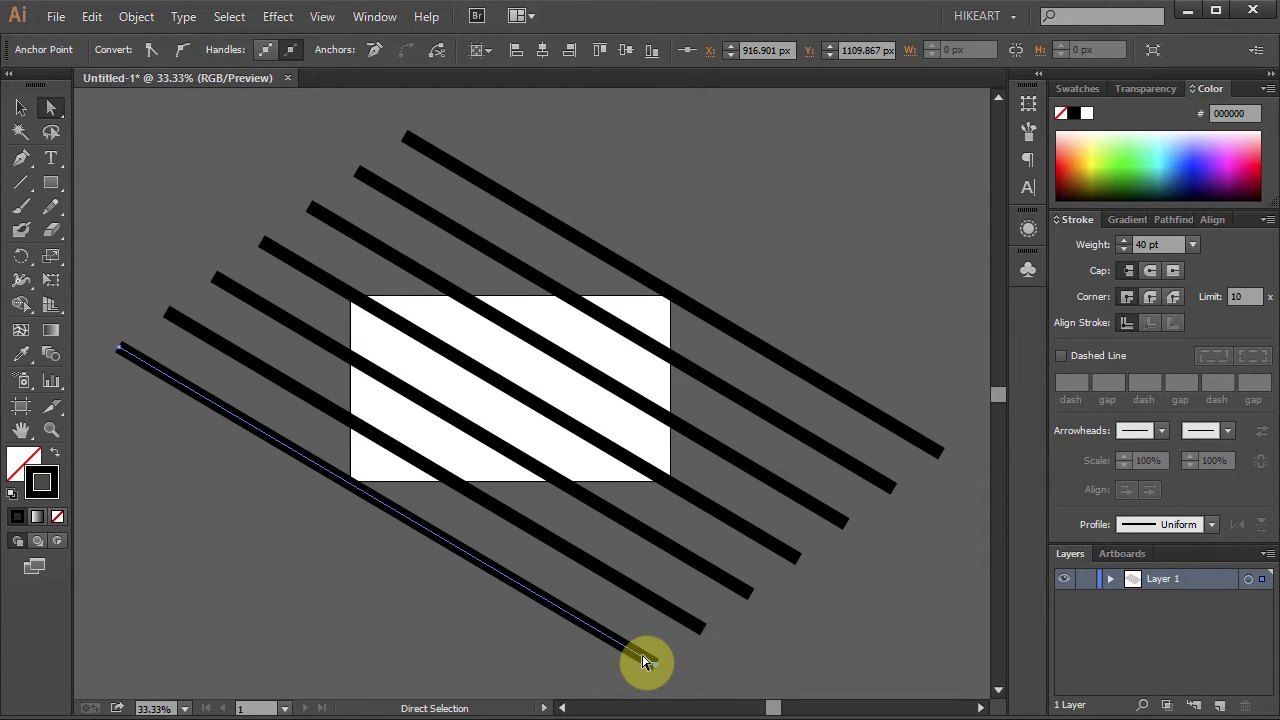
{"action": "mouse_move", "coordinate": [1064, 160]}
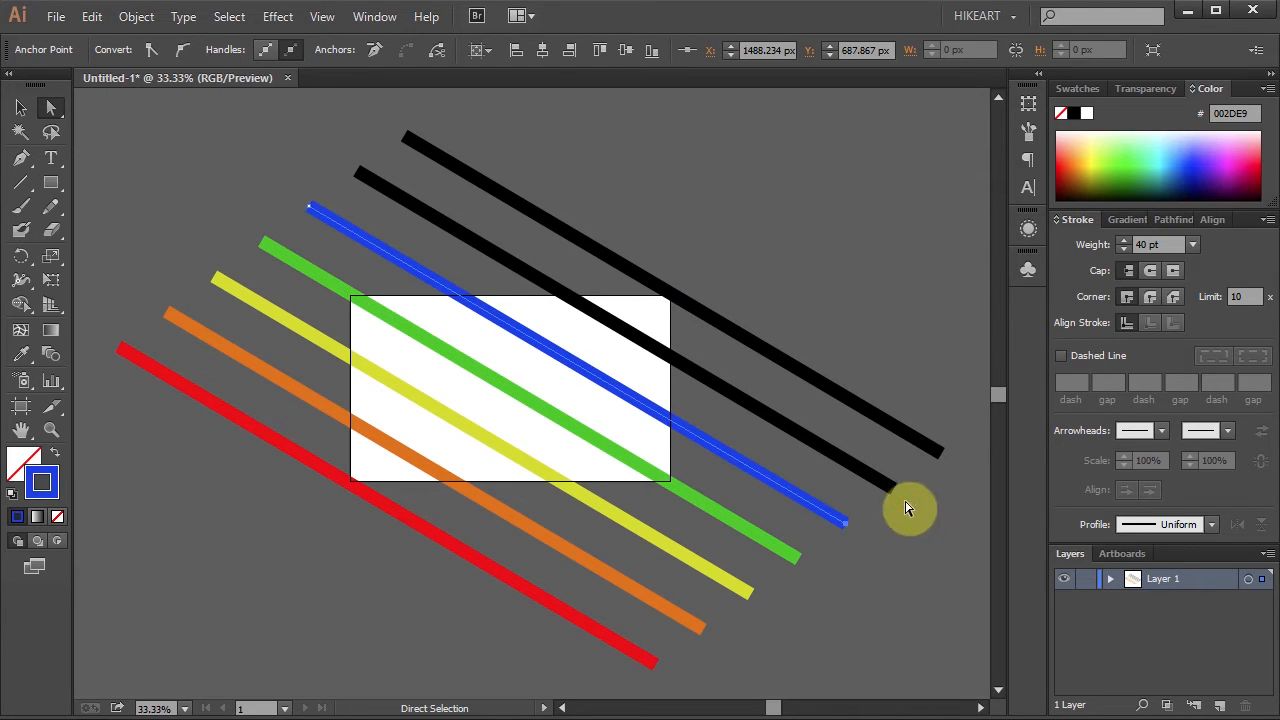
{"action": "left_click", "coordinate": [1256, 164]}
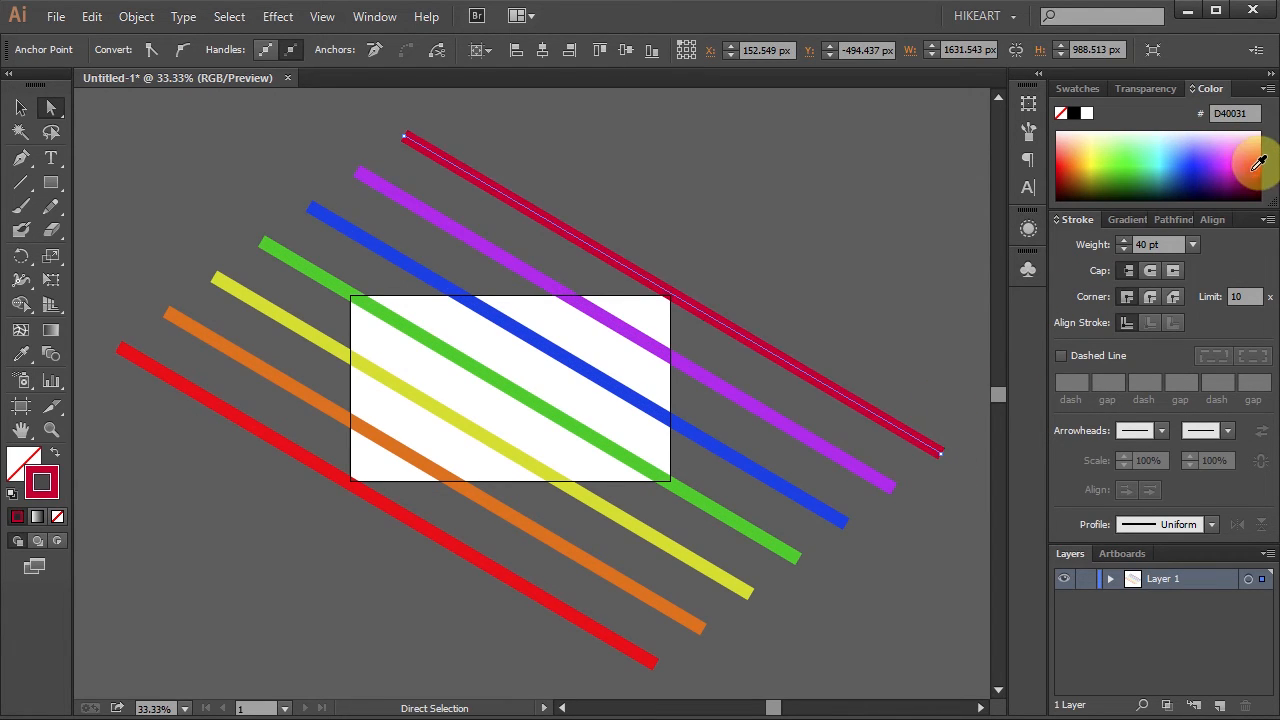
Group all seven coloured strokes and bring up the Artistic brush libraries list
{"action": "left_click", "coordinate": [932, 564]}
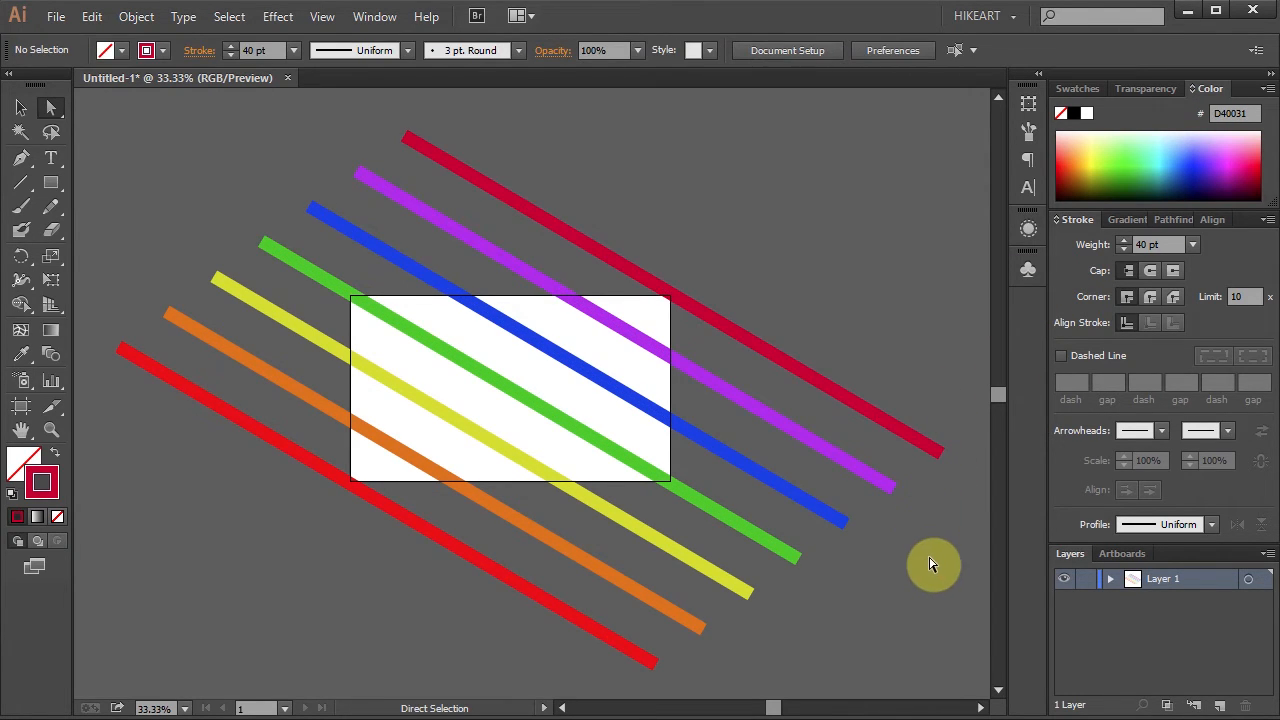
{"action": "key", "text": "ctrl+a"}
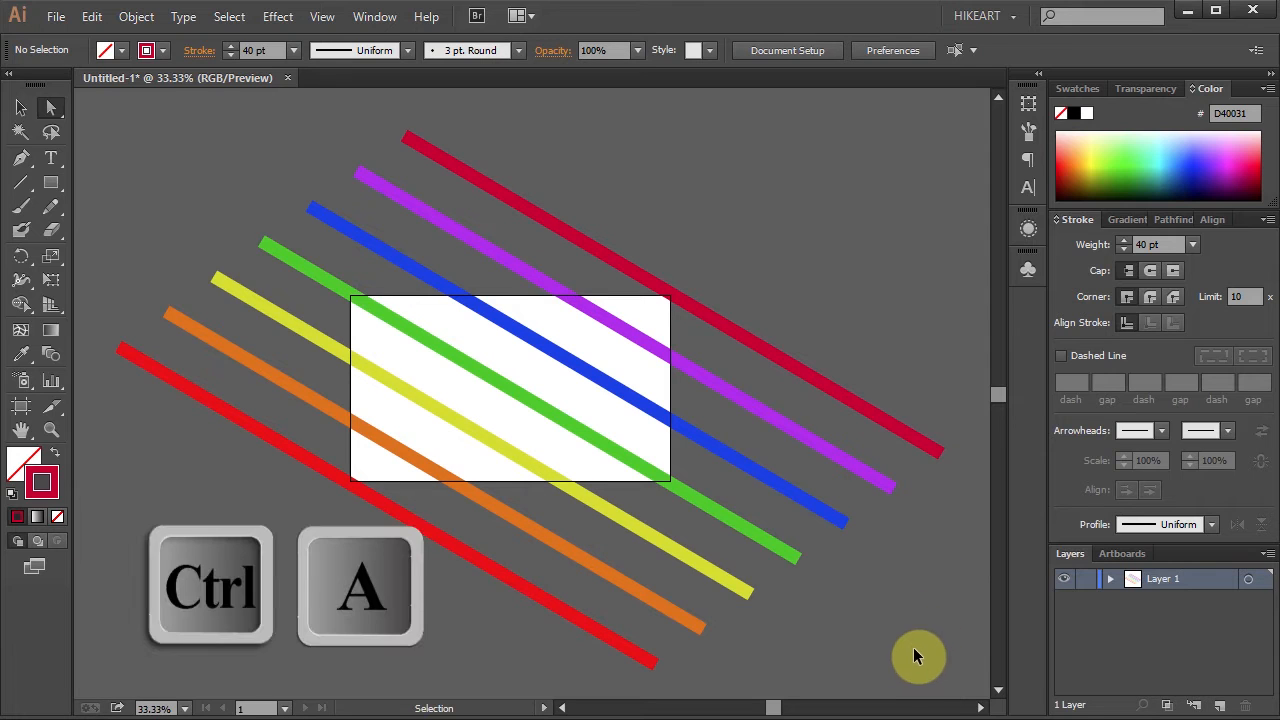
{"action": "key", "text": "ctrl+a"}
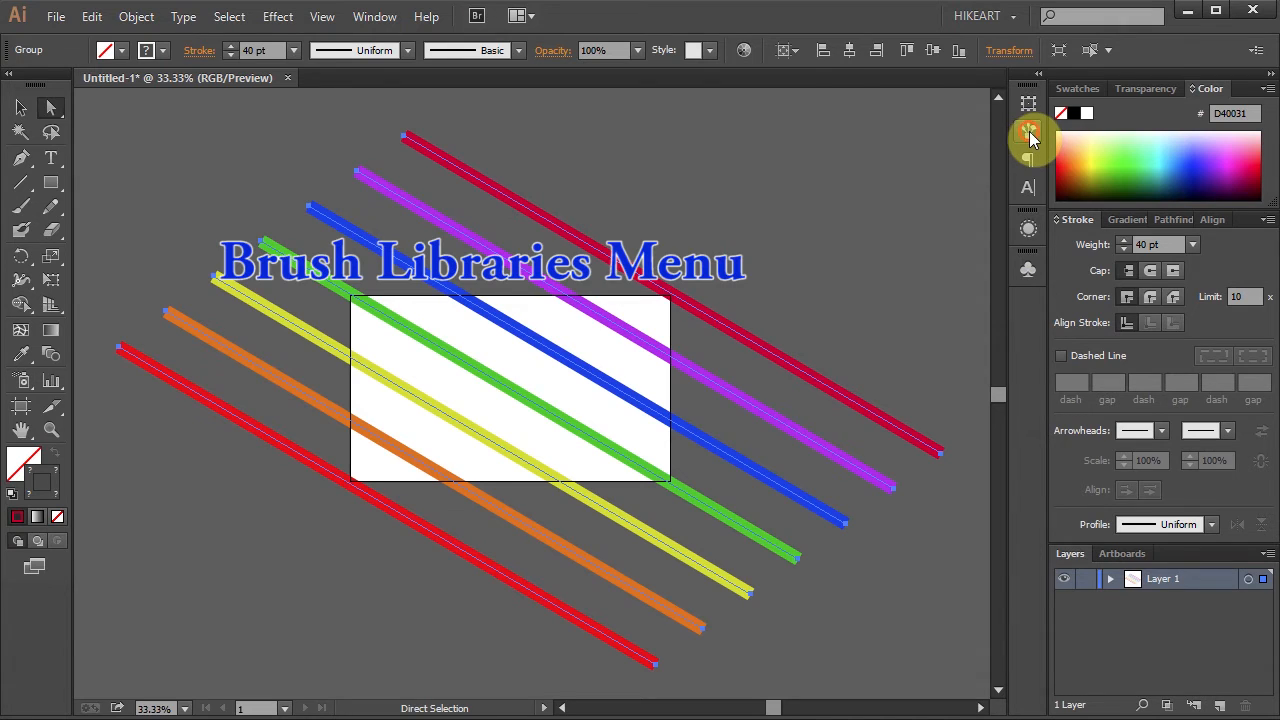
{"action": "left_click", "coordinate": [1030, 130]}
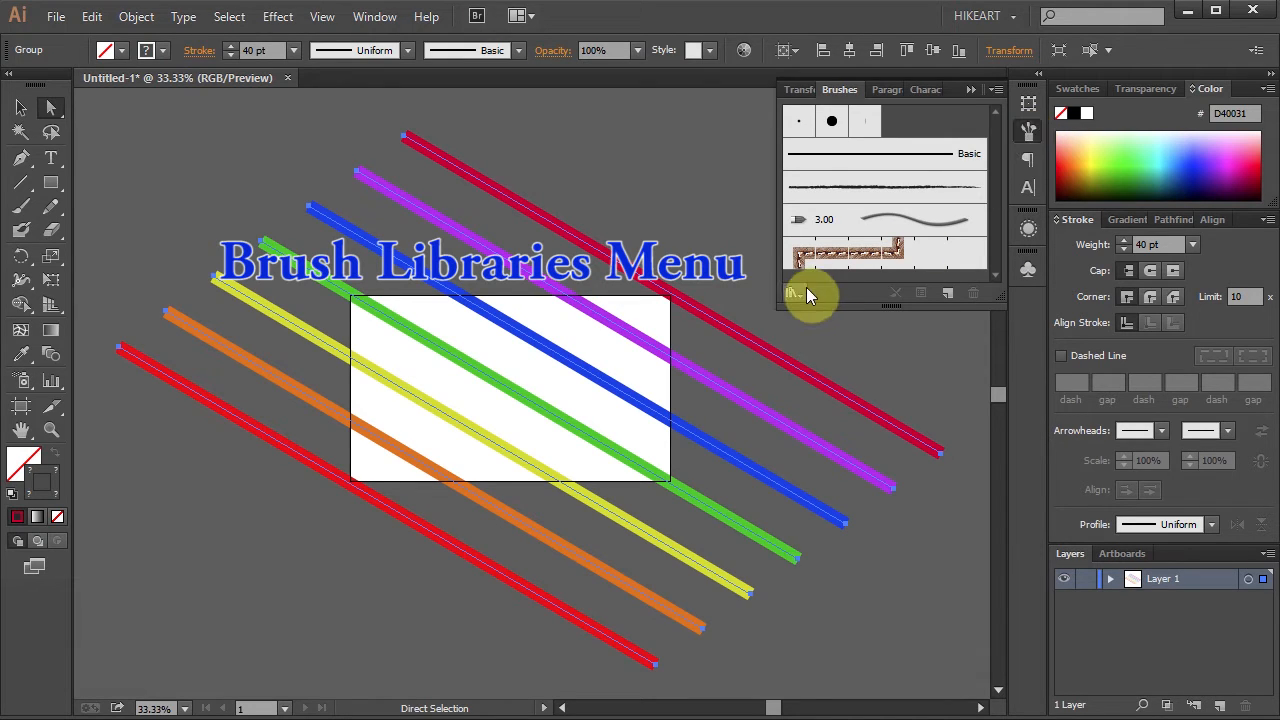
{"action": "left_click", "coordinate": [792, 292]}
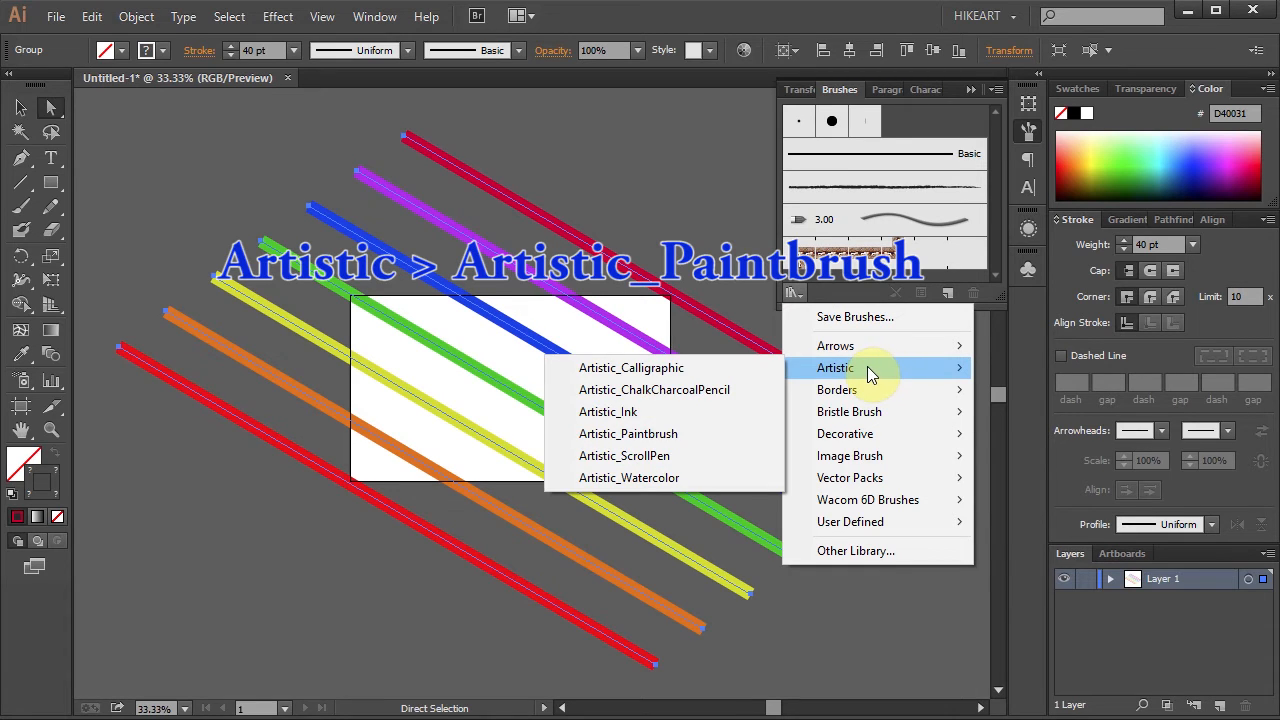
Apply the Paintbrush - Wide brush from Artistic_Paintbrush to the rainbow strokes
{"action": "left_click", "coordinate": [628, 432]}
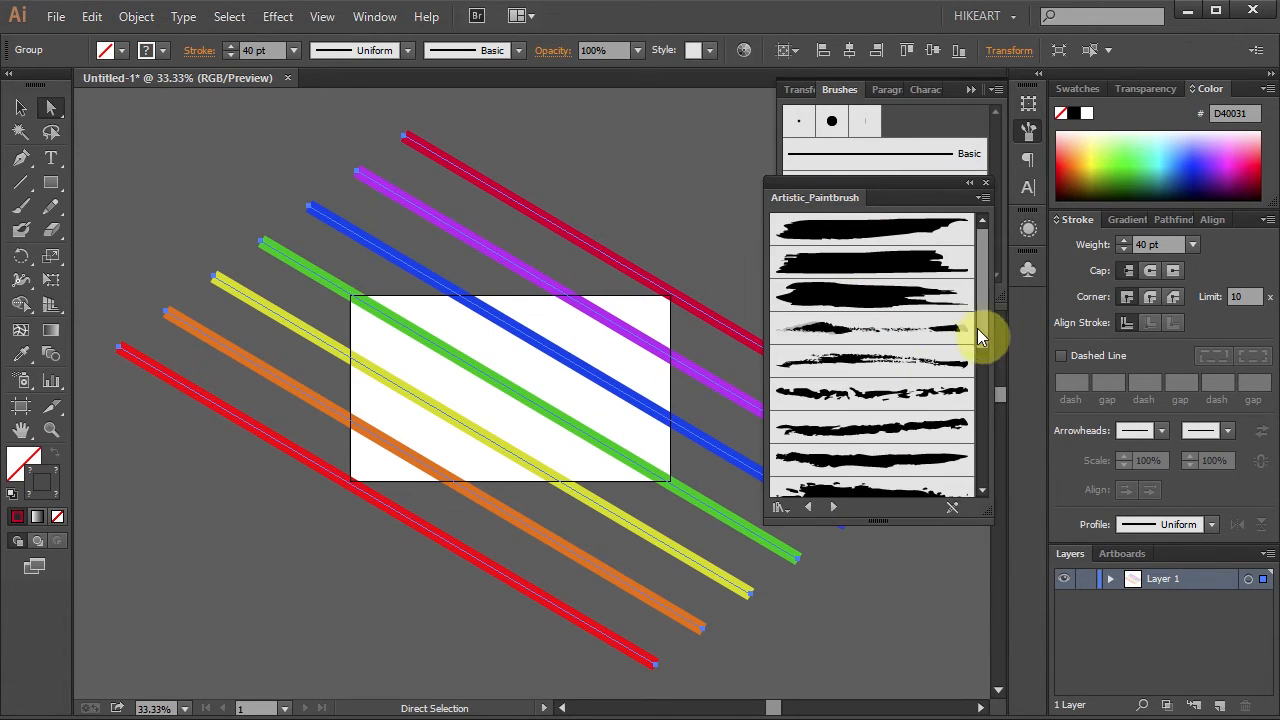
{"action": "scroll", "scroll_direction": "down", "scroll_amount": 3}
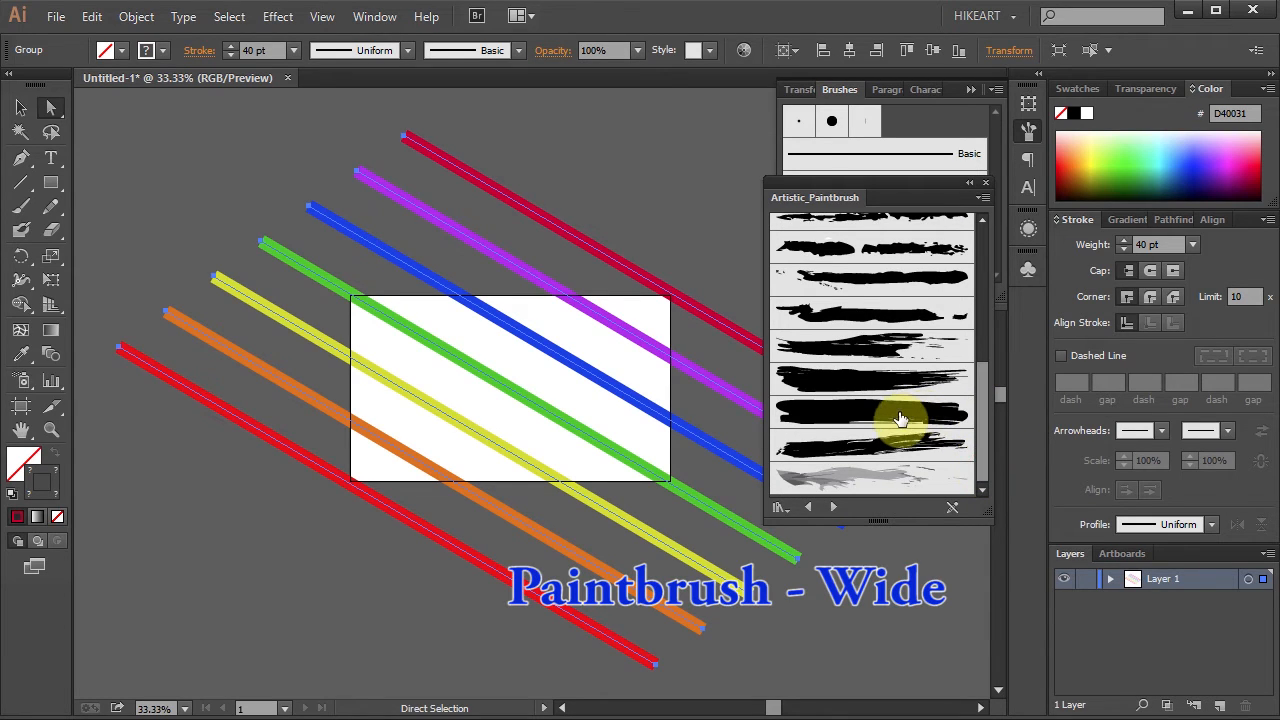
{"action": "left_click", "coordinate": [870, 412]}
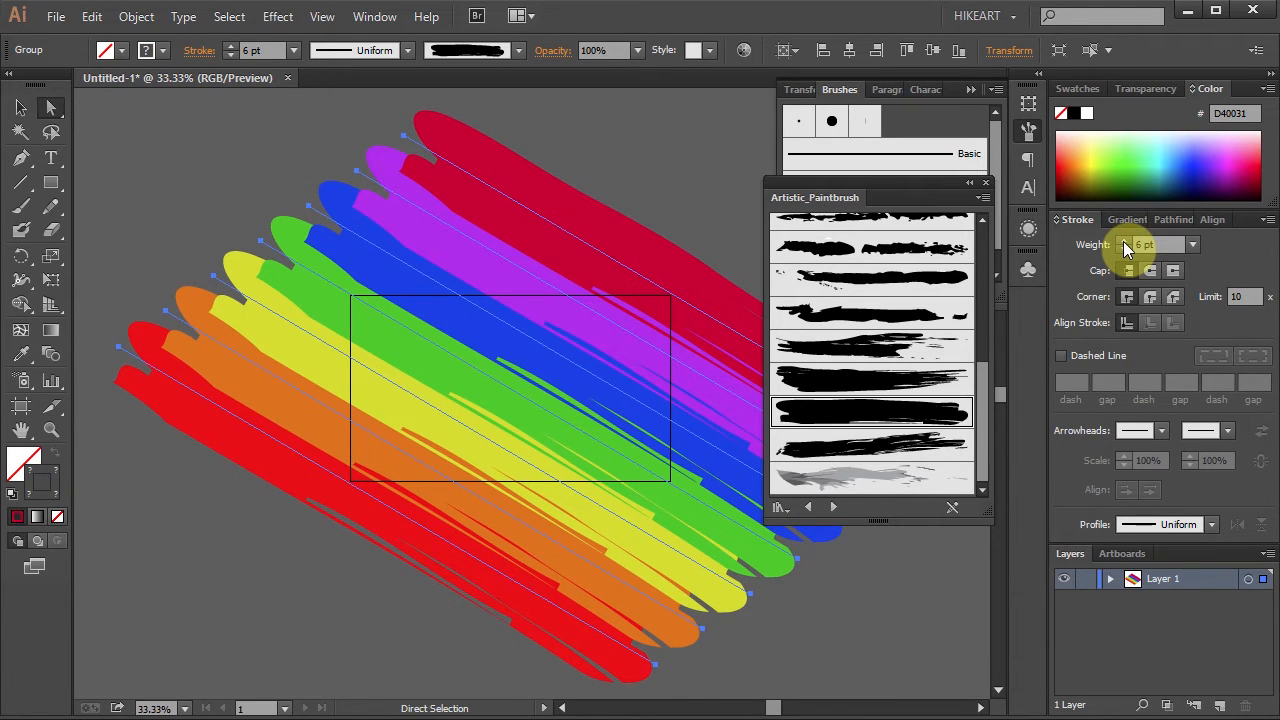
{"action": "mouse_move", "coordinate": [524, 242]}
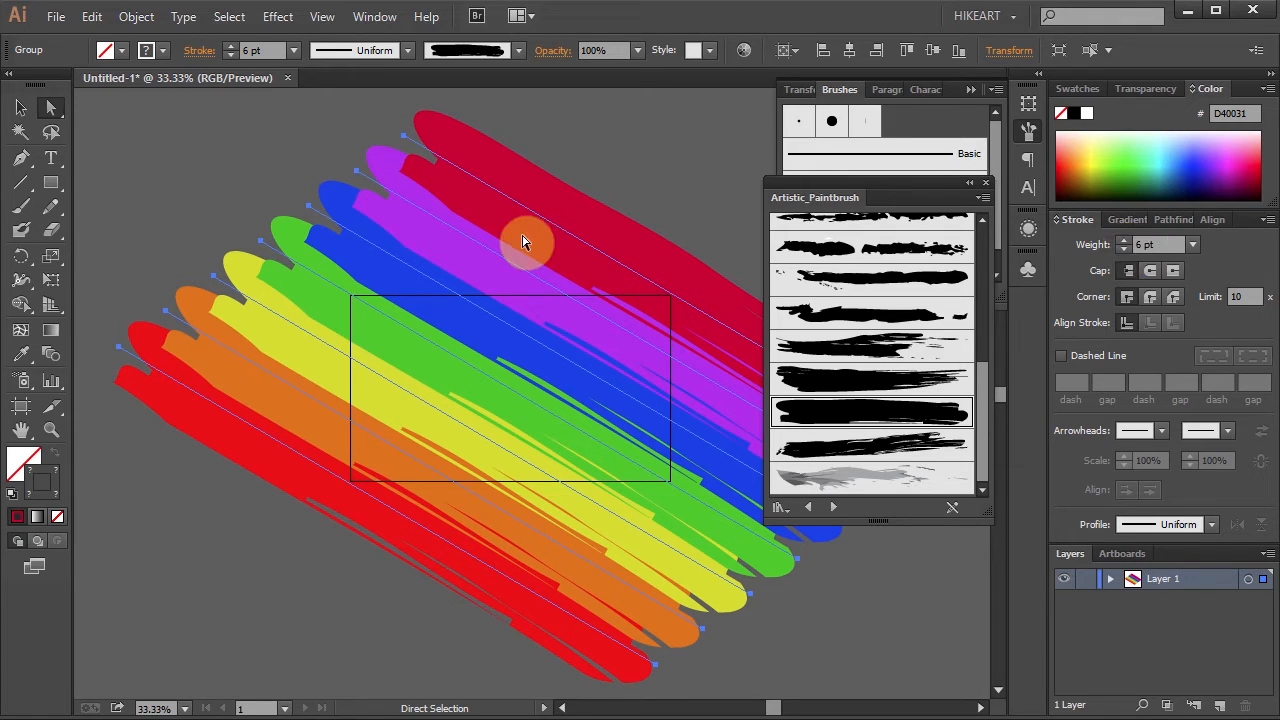
Copy the rainbow stroke group and paste the duplicate in front
{"action": "key", "text": "ctrl+c"}
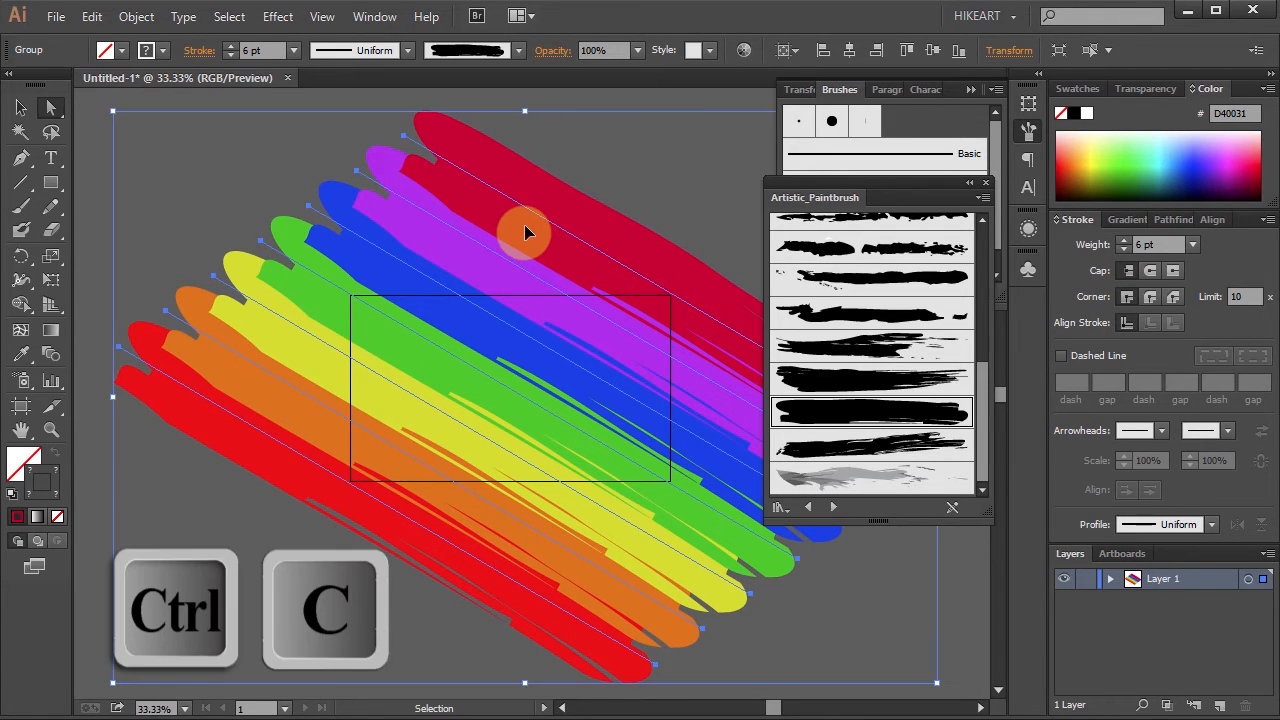
{"action": "key", "text": "ctrl+f"}
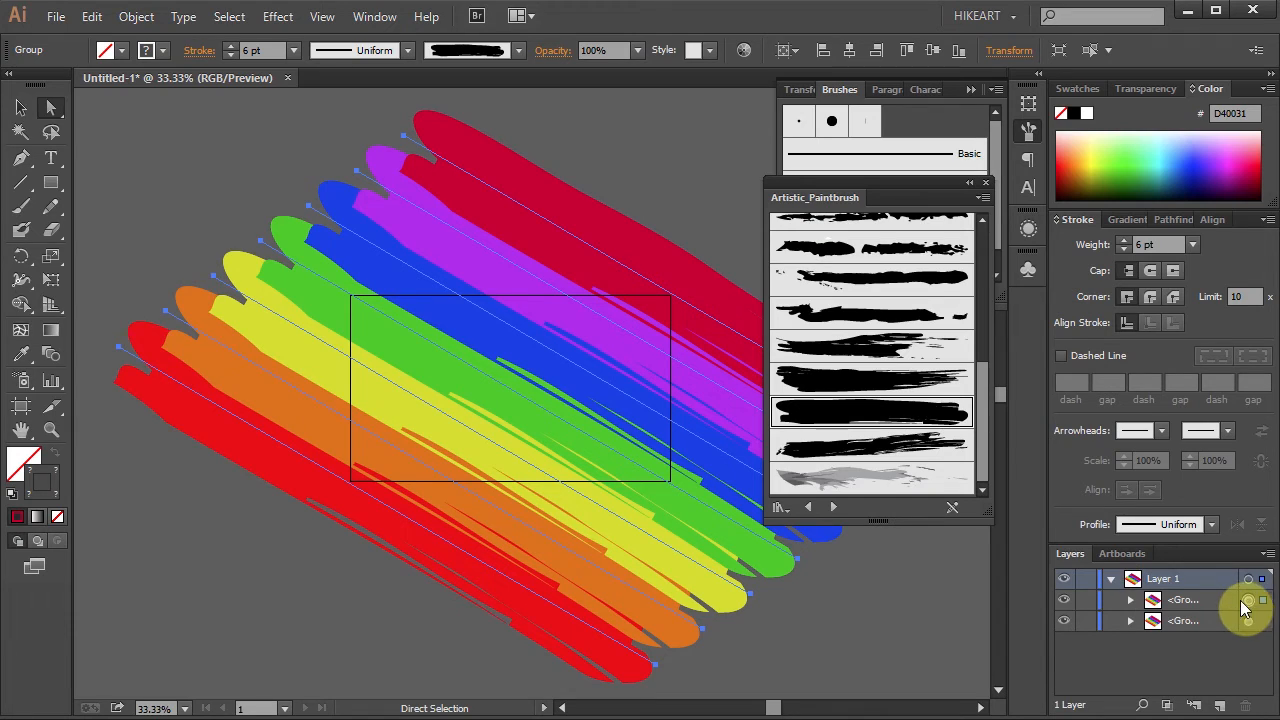
{"action": "mouse_move", "coordinate": [1232, 630]}
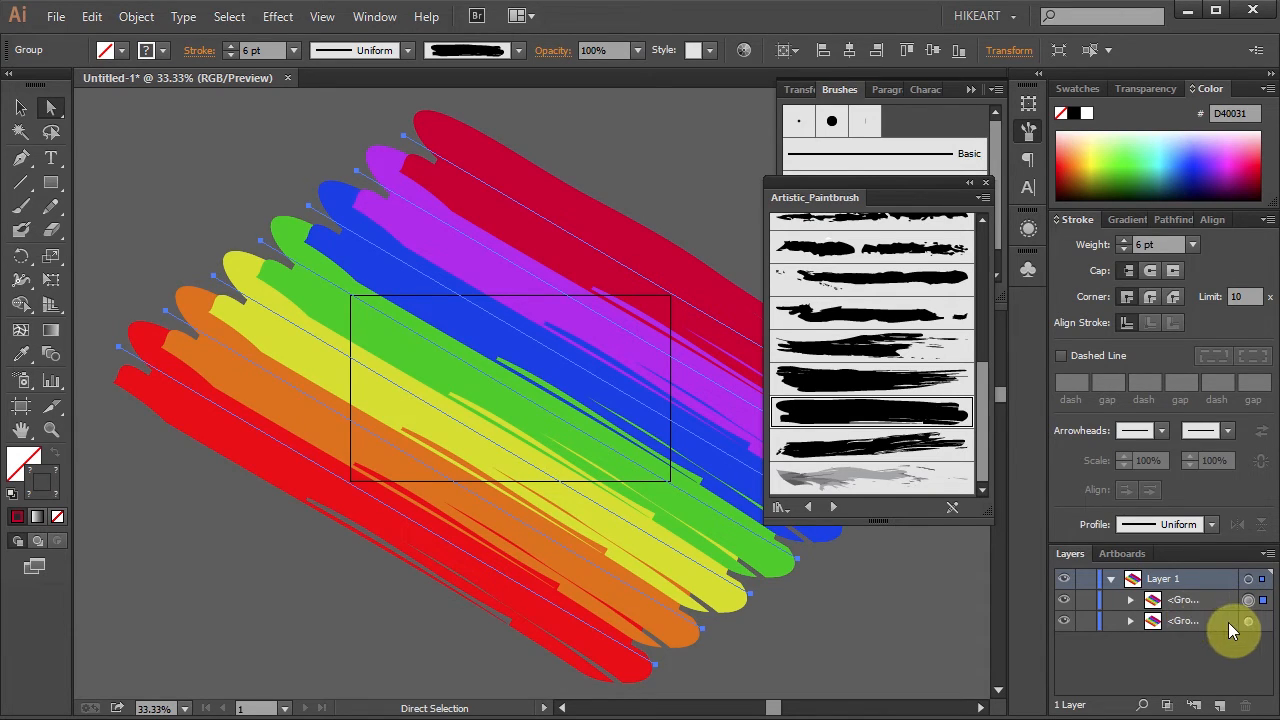
{"action": "mouse_move", "coordinate": [1020, 628]}
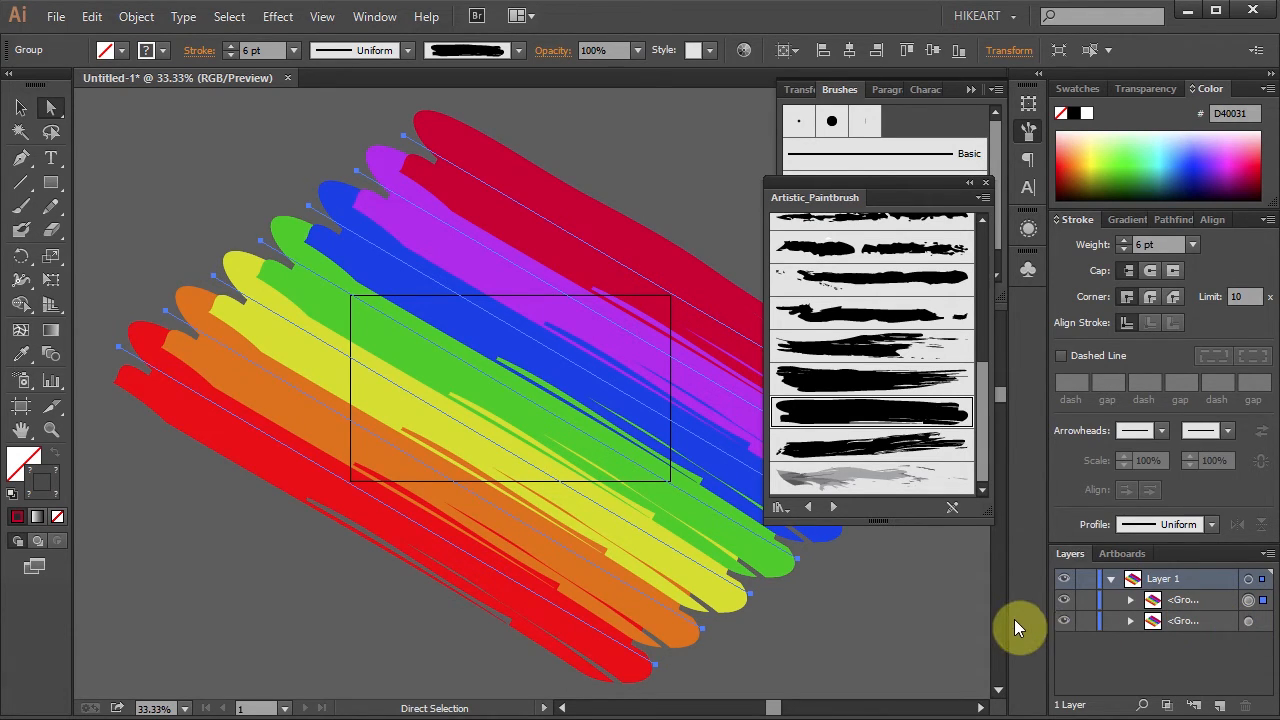
{"action": "mouse_move", "coordinate": [1088, 624]}
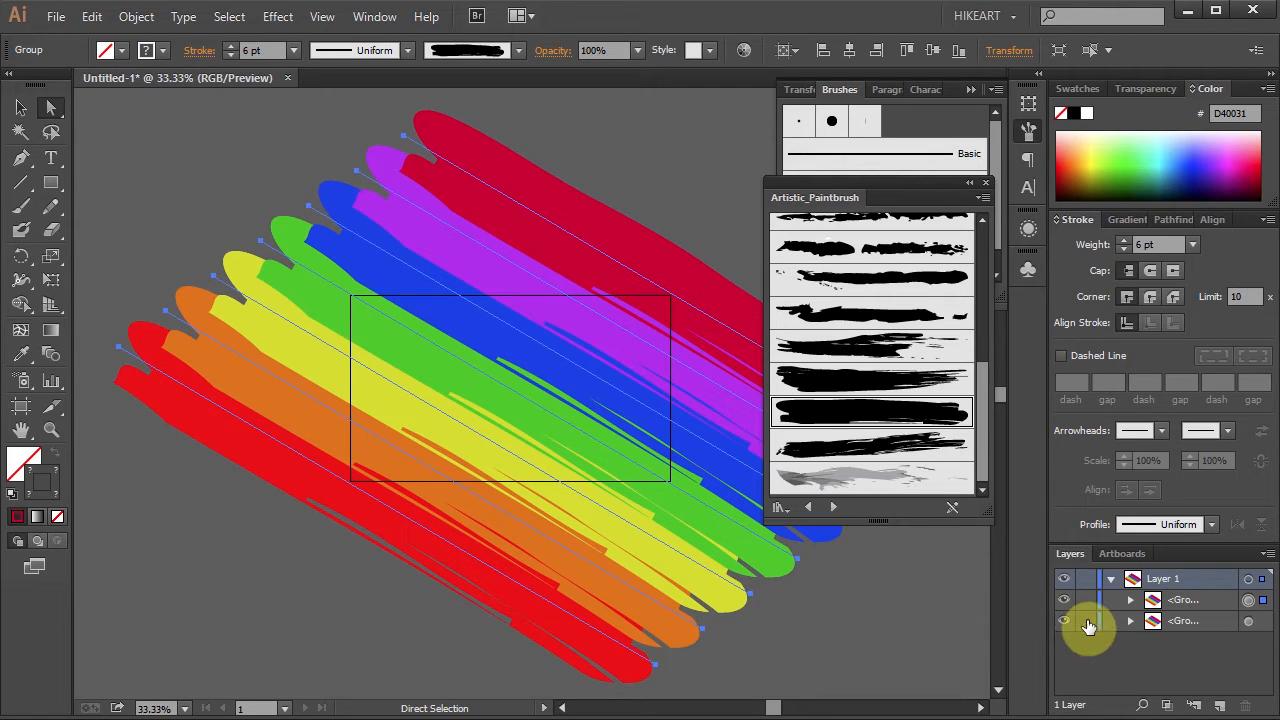
{"action": "mouse_move", "coordinate": [930, 450]}
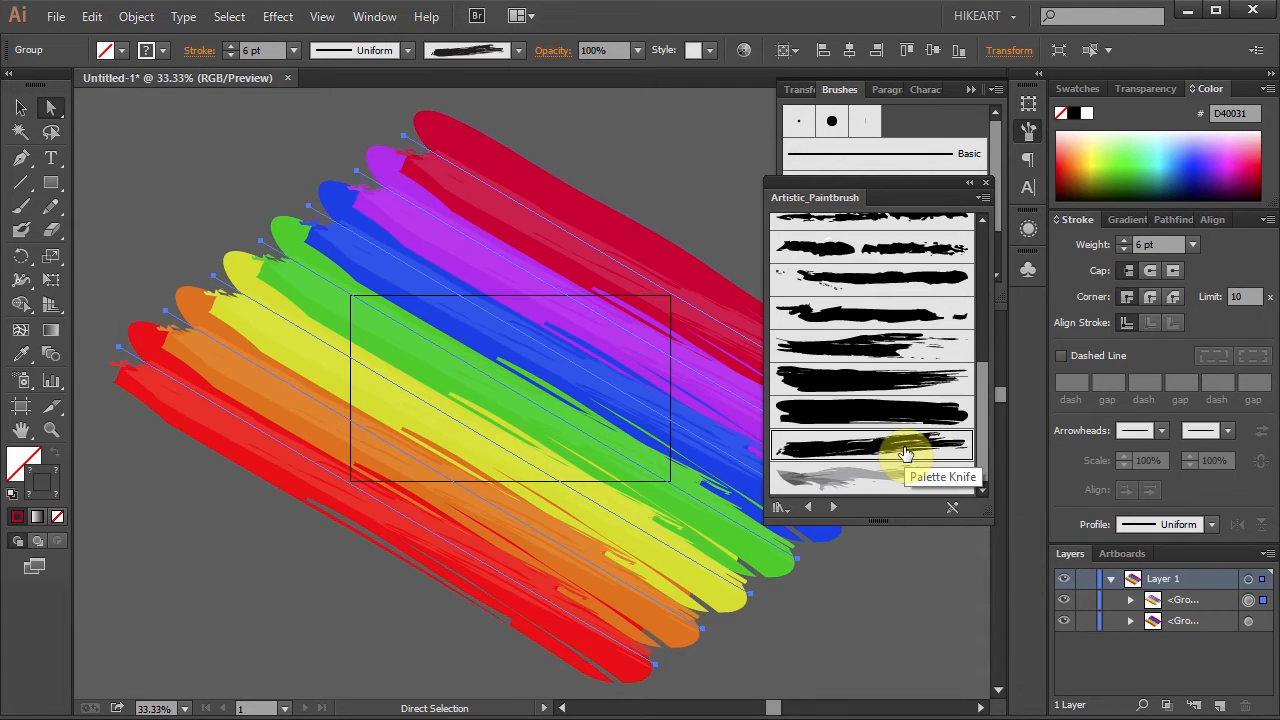
{"action": "mouse_move", "coordinate": [698, 420]}
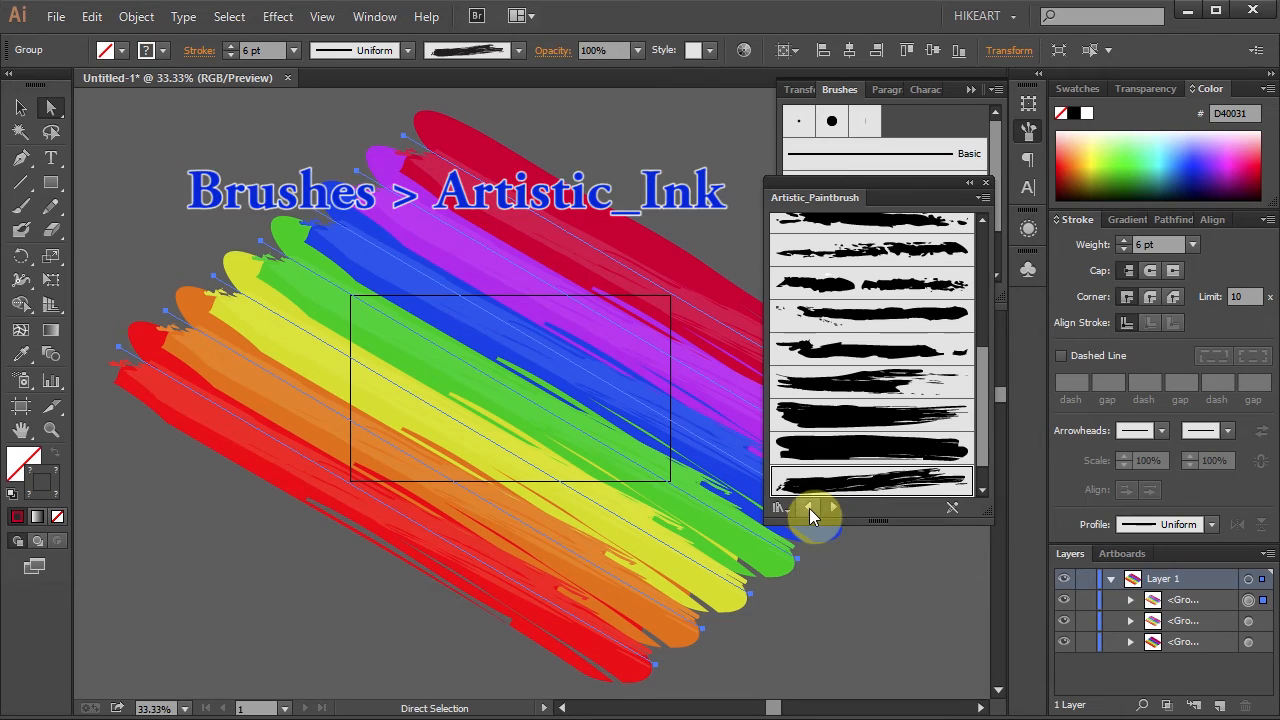
Apply the Dark Ink Wash brush from Artistic_Ink to the newest copy
{"action": "left_click", "coordinate": [836, 508]}
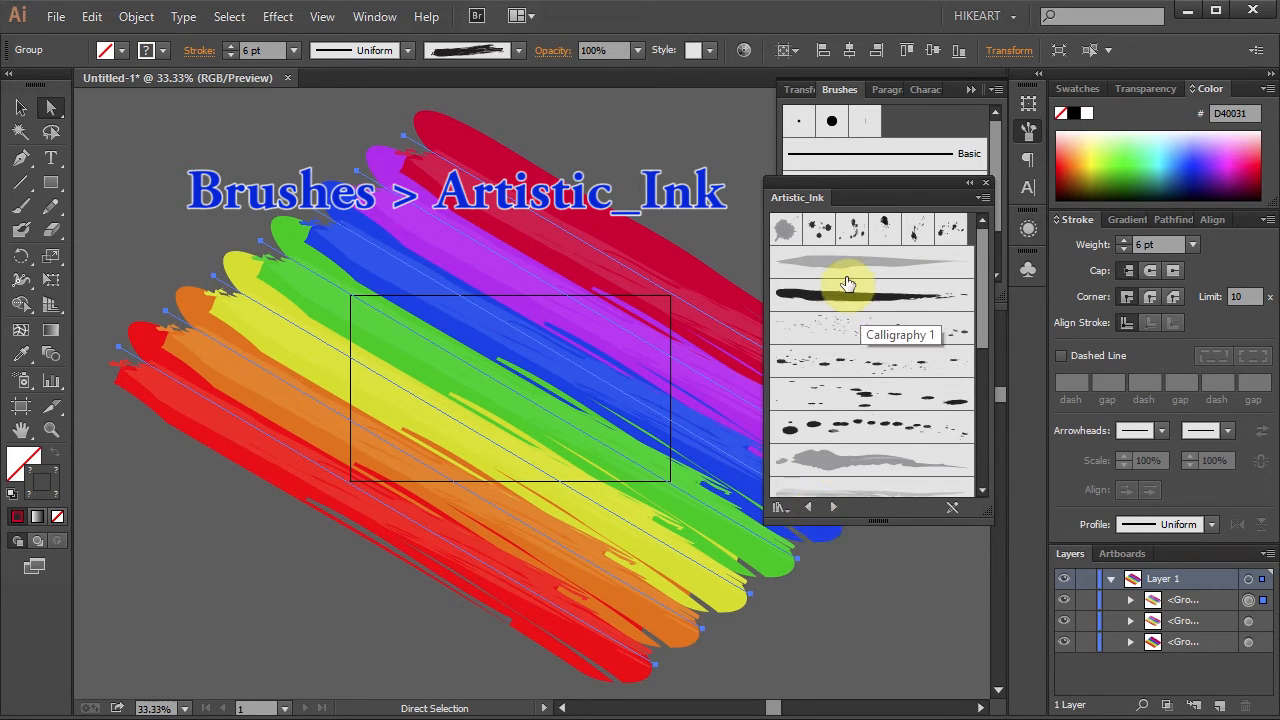
{"action": "mouse_move", "coordinate": [888, 476]}
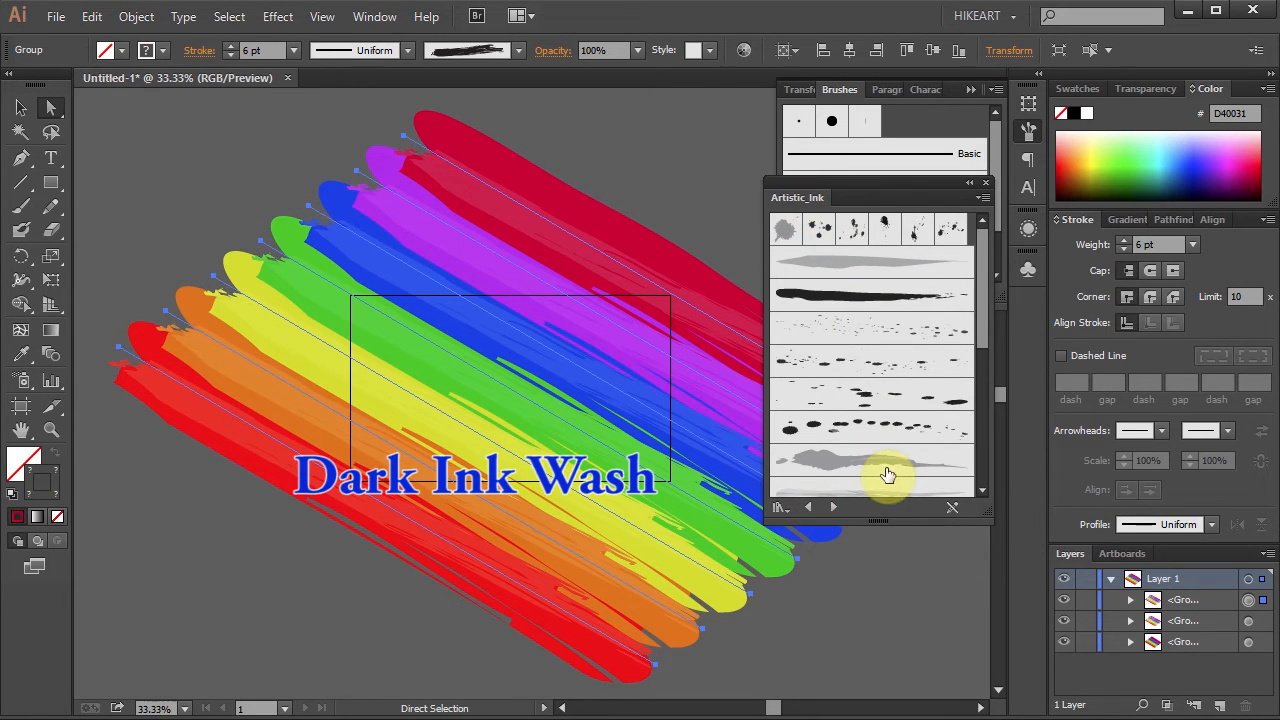
{"action": "left_click", "coordinate": [884, 462]}
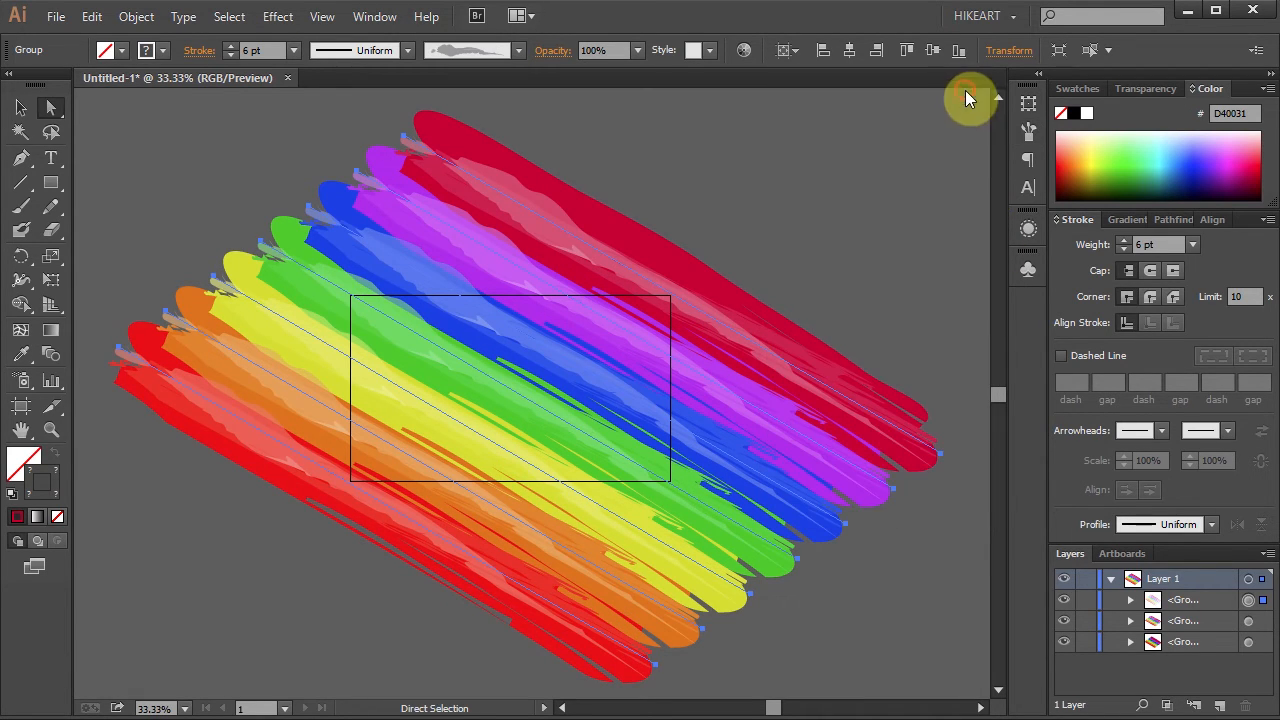
{"action": "mouse_move", "coordinate": [1246, 624]}
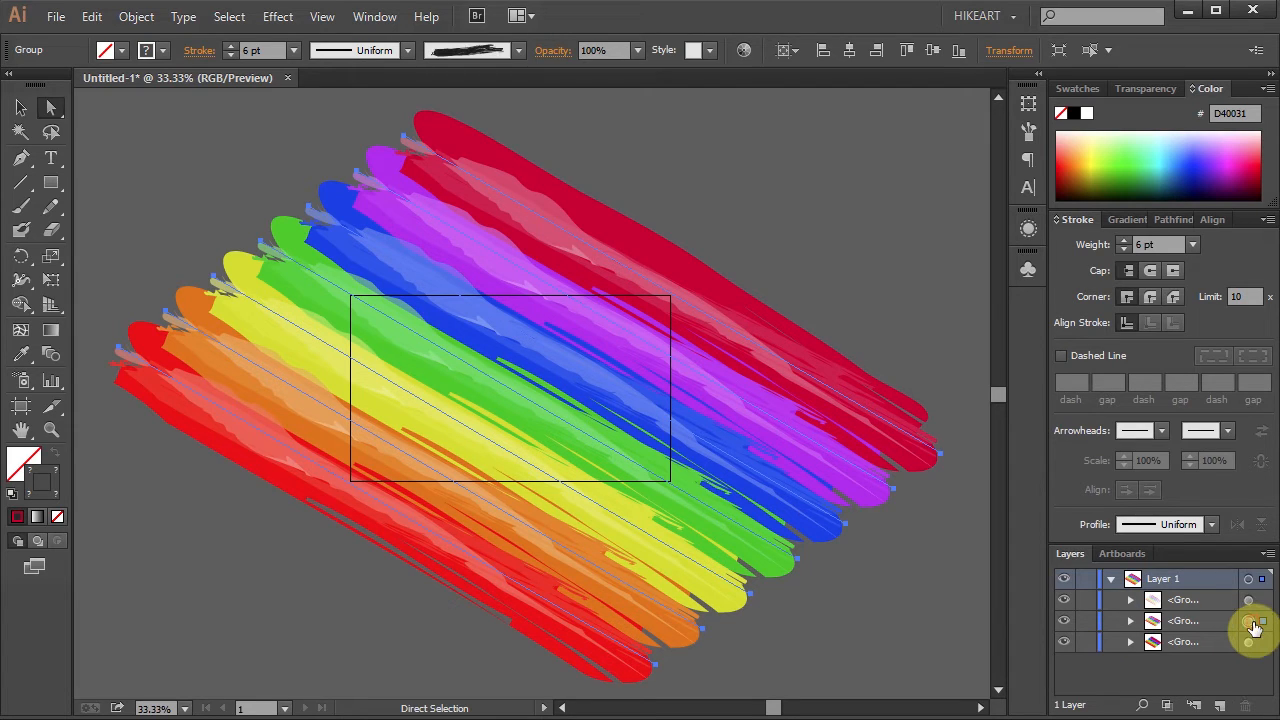
Expand Layer 1 and a stroke group in Layers and target the green line path
{"action": "left_click", "coordinate": [1184, 620]}
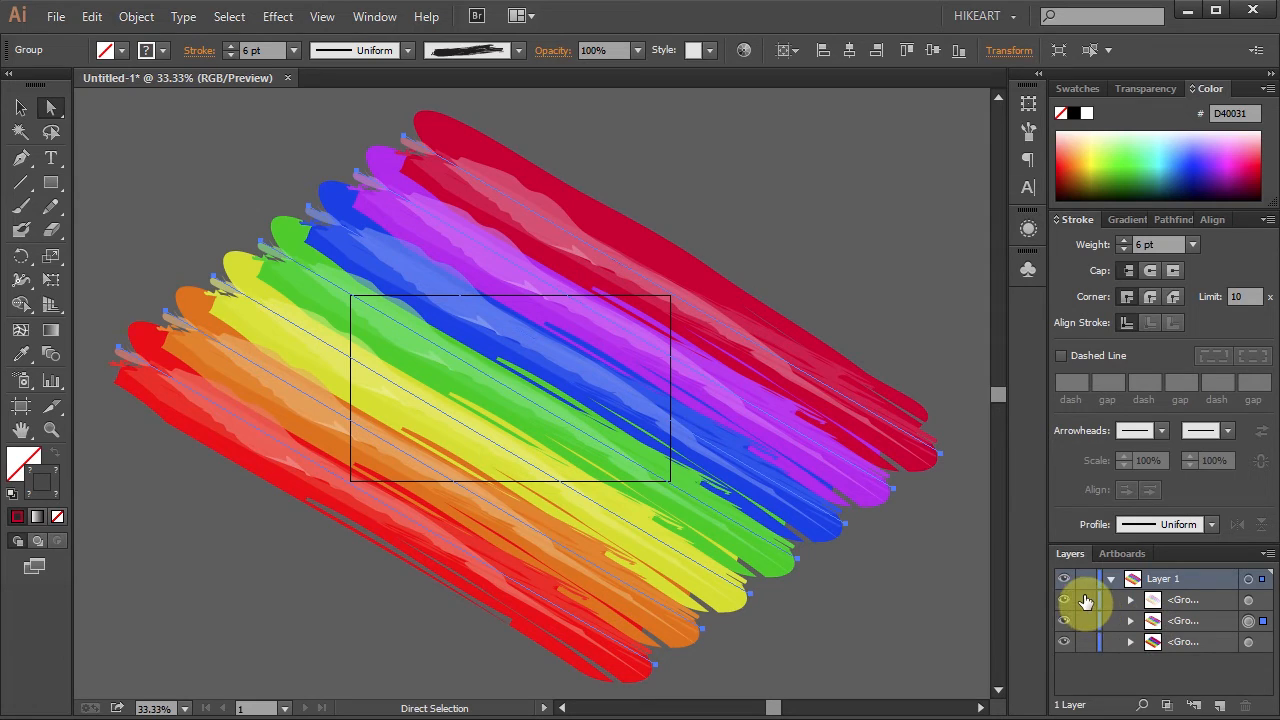
{"action": "left_click", "coordinate": [1084, 600]}
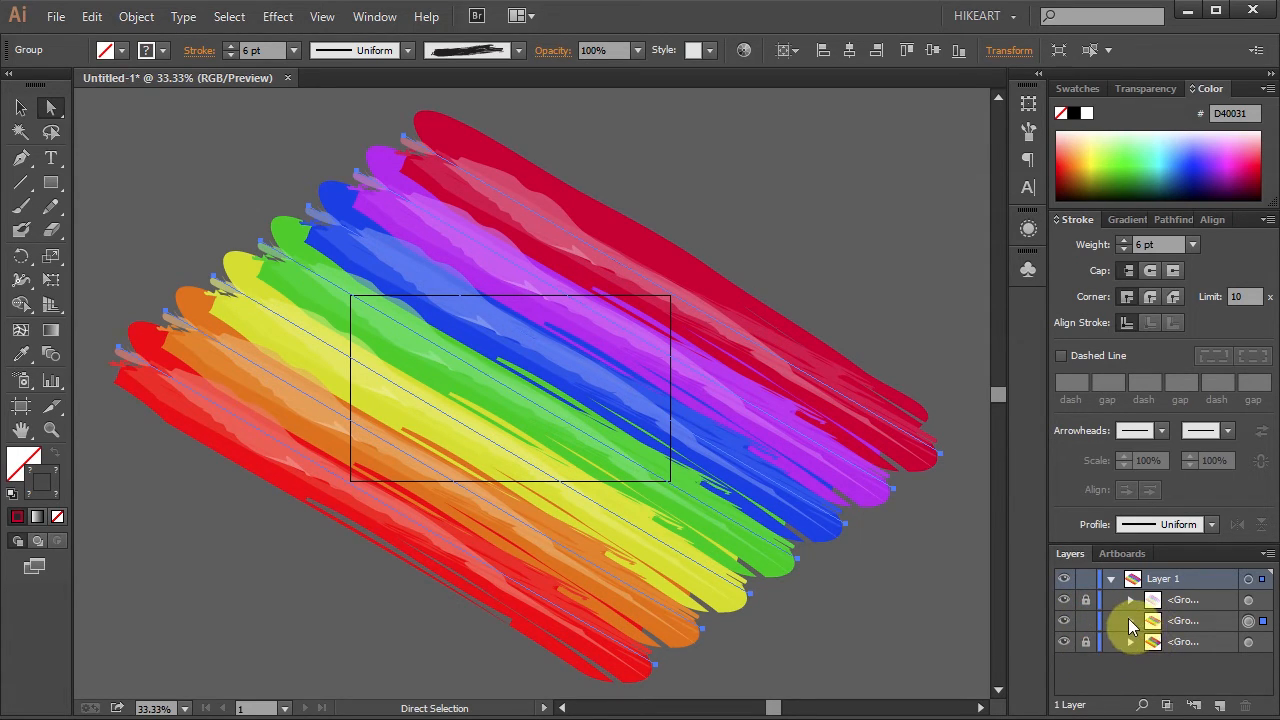
{"action": "left_click", "coordinate": [1130, 620]}
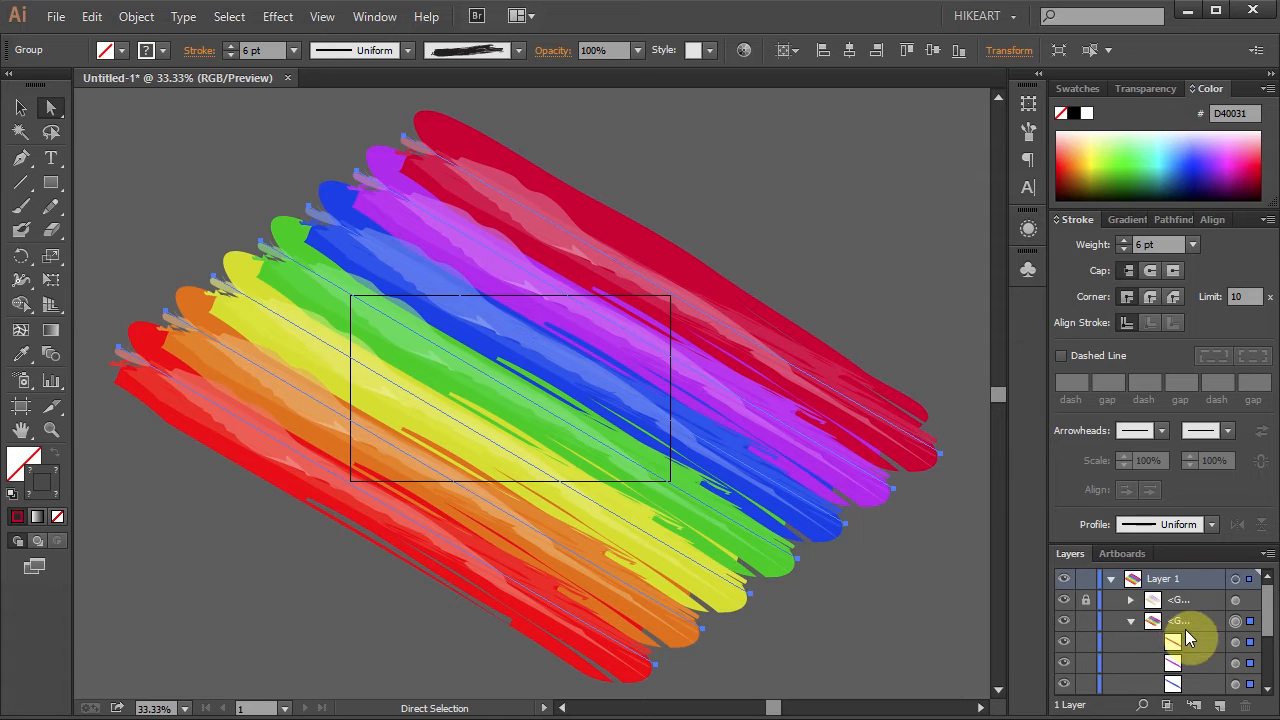
{"action": "scroll", "scroll_direction": "down", "scroll_amount": 3}
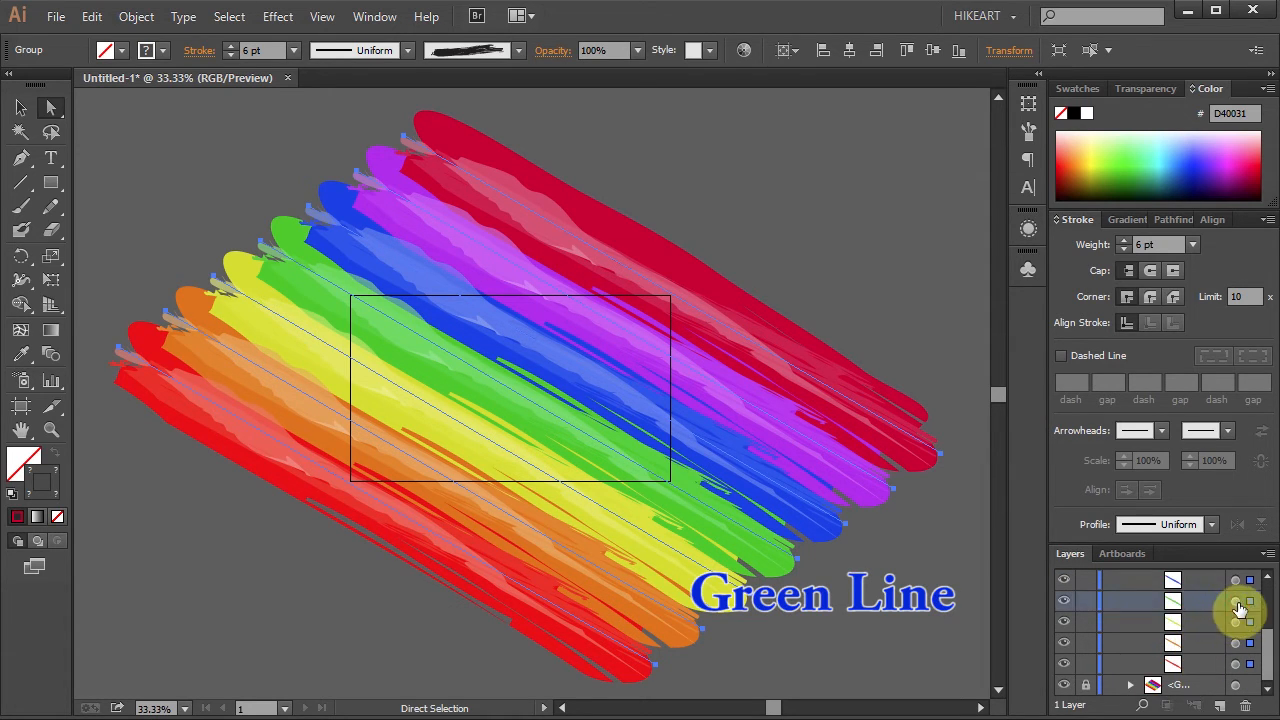
{"action": "left_click", "coordinate": [1236, 610]}
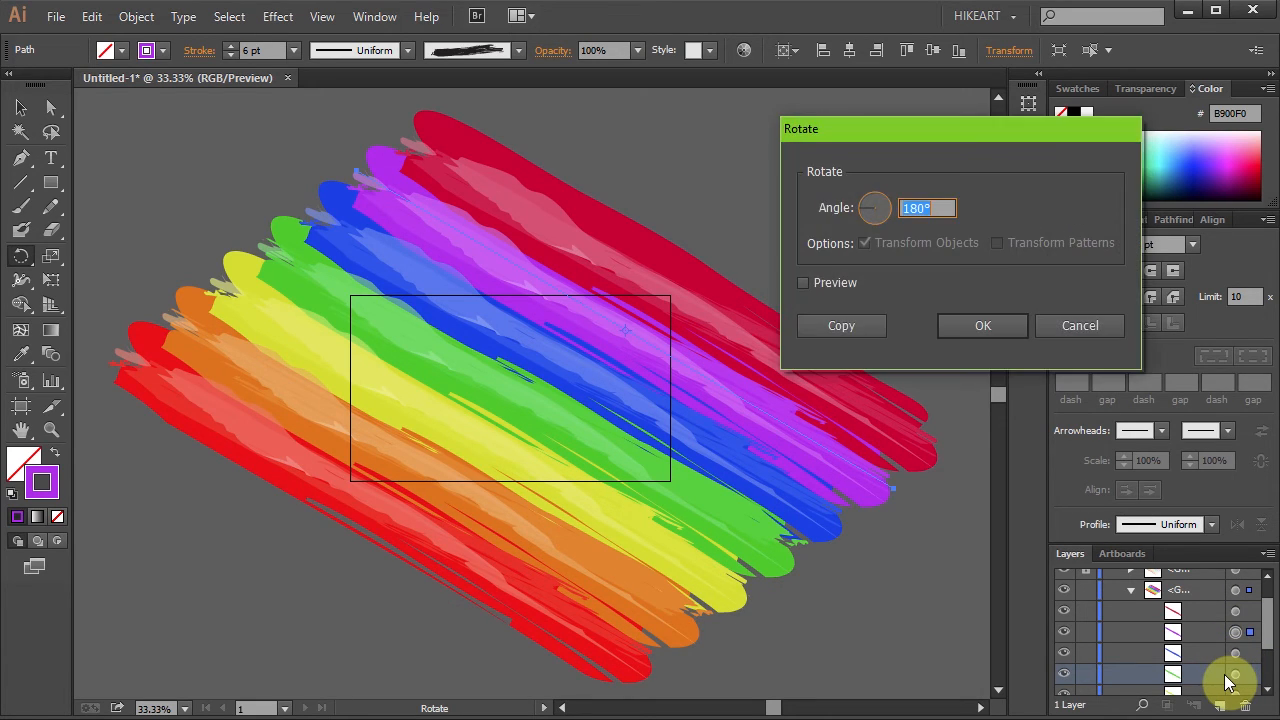
Confirm the 180° rotation and scale the rainbow stroke group down proportionally by a corner handle
{"action": "left_click", "coordinate": [982, 324]}
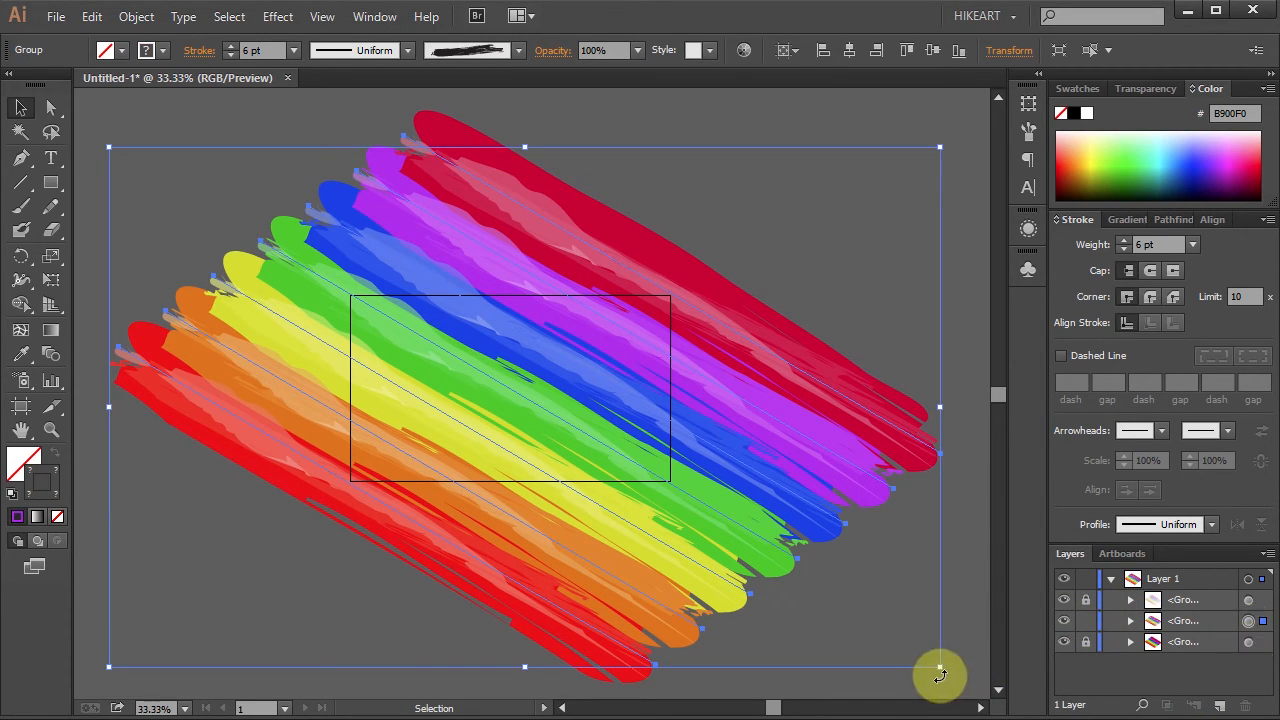
{"action": "left_click_drag", "start_coordinate": [938, 668], "coordinate": [858, 630]}
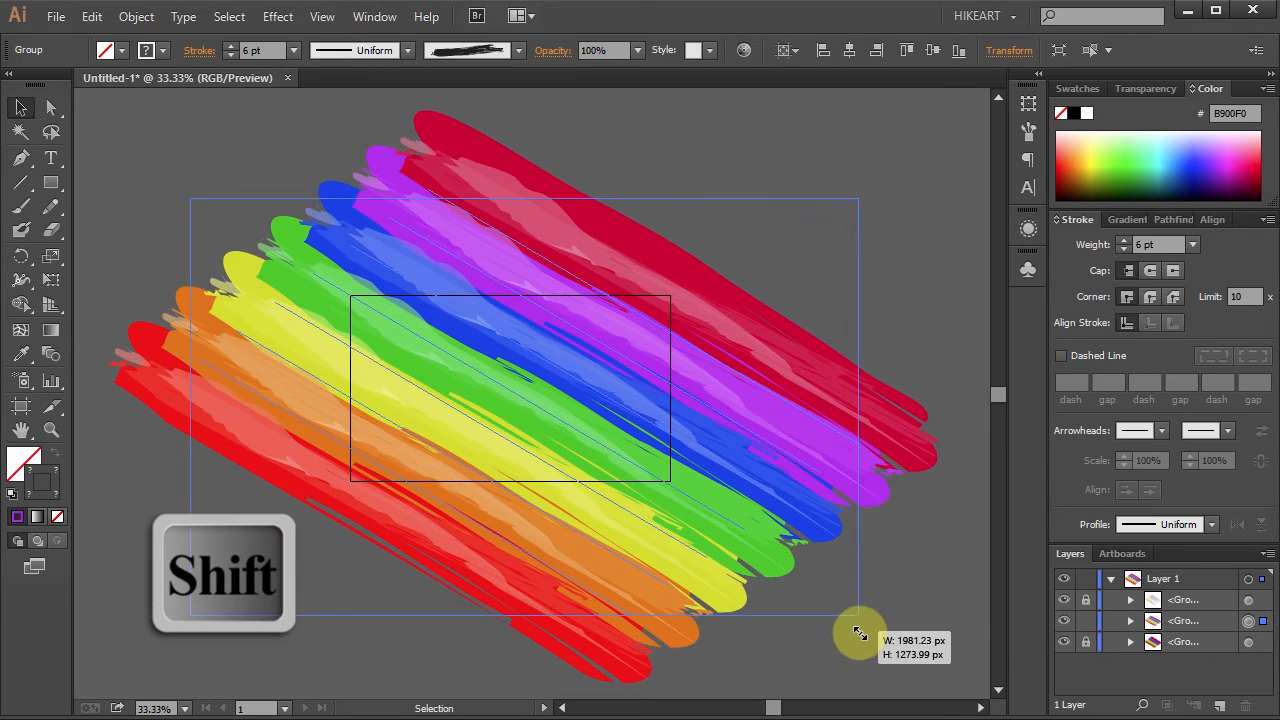
{"action": "left_click_drag", "start_coordinate": [860, 630], "coordinate": [810, 588]}
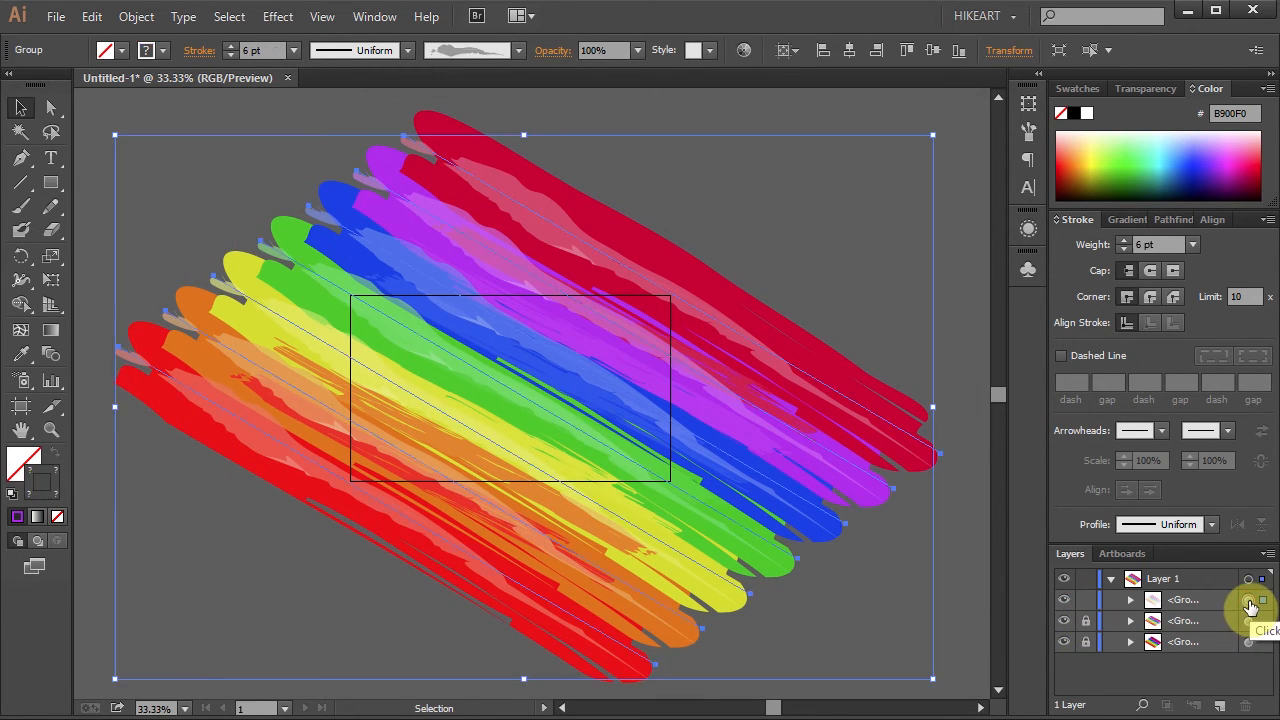
{"action": "left_click_drag", "start_coordinate": [932, 678], "coordinate": [858, 640]}
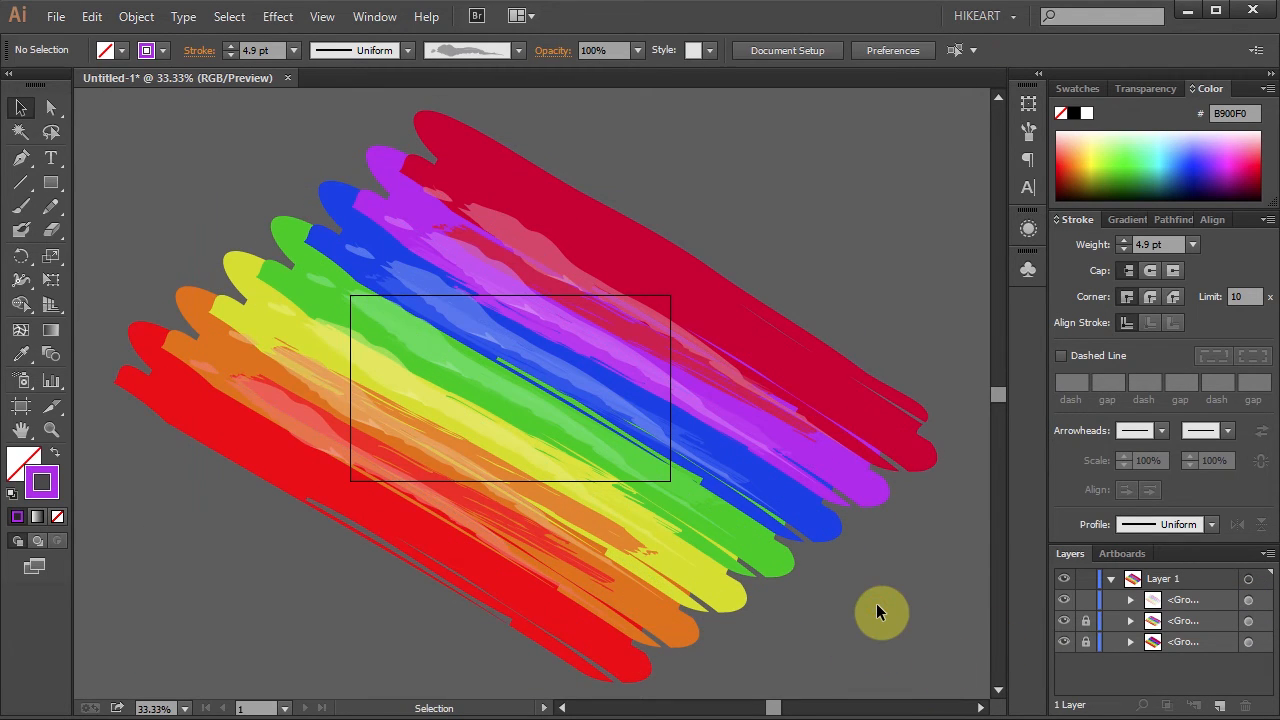
Fit the artboard in the window and swap fill/stroke so purple fills with no stroke
{"action": "key", "text": "ctrl+0"}
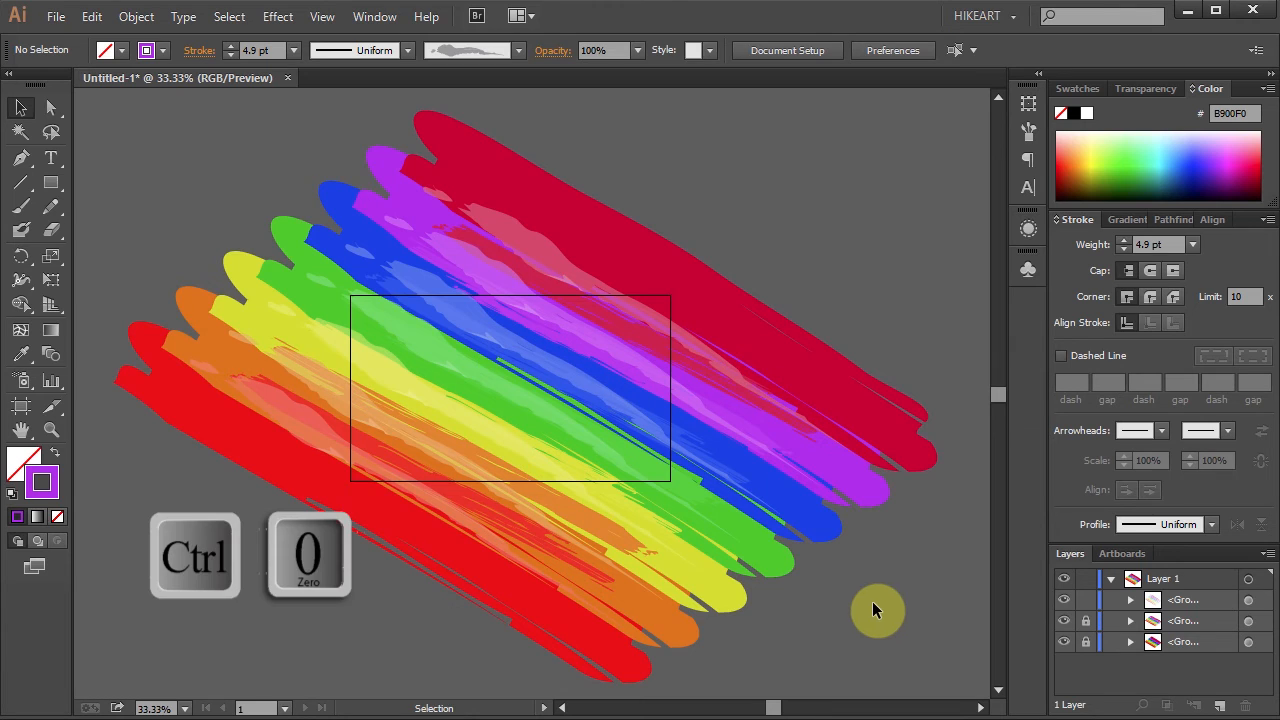
{"action": "key", "text": "ctrl+0"}
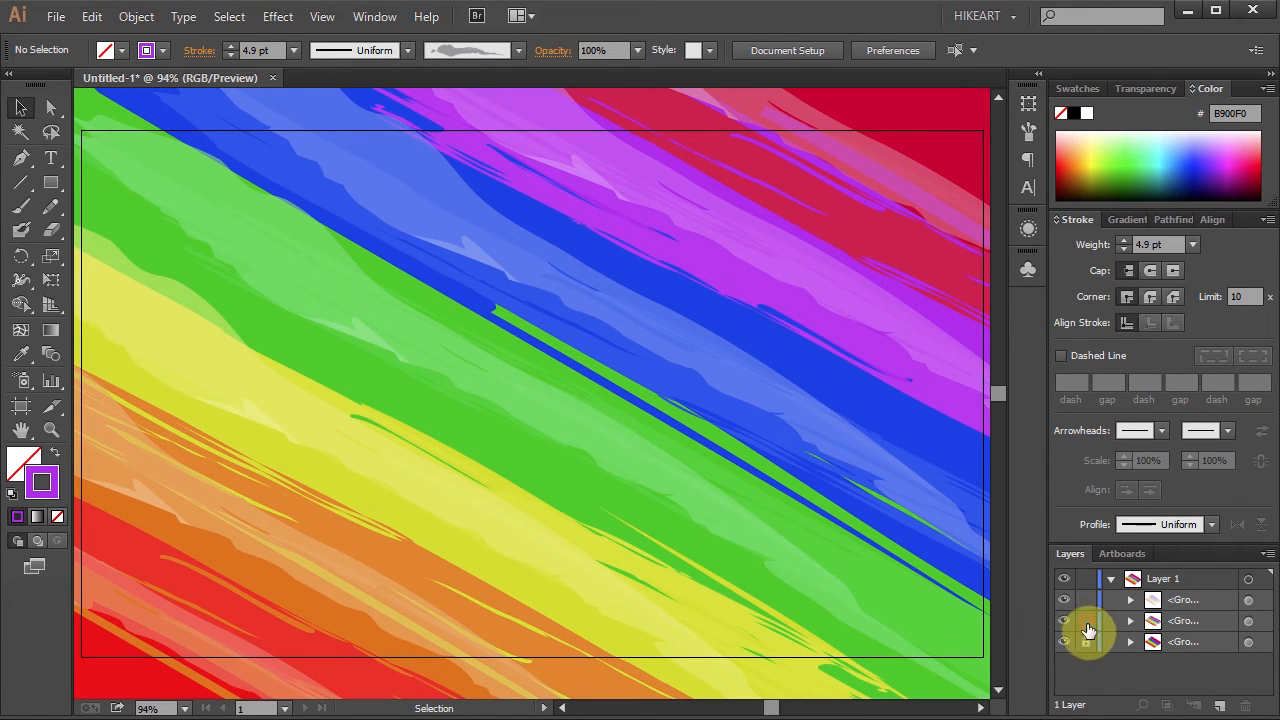
{"action": "key", "text": "shift+x"}
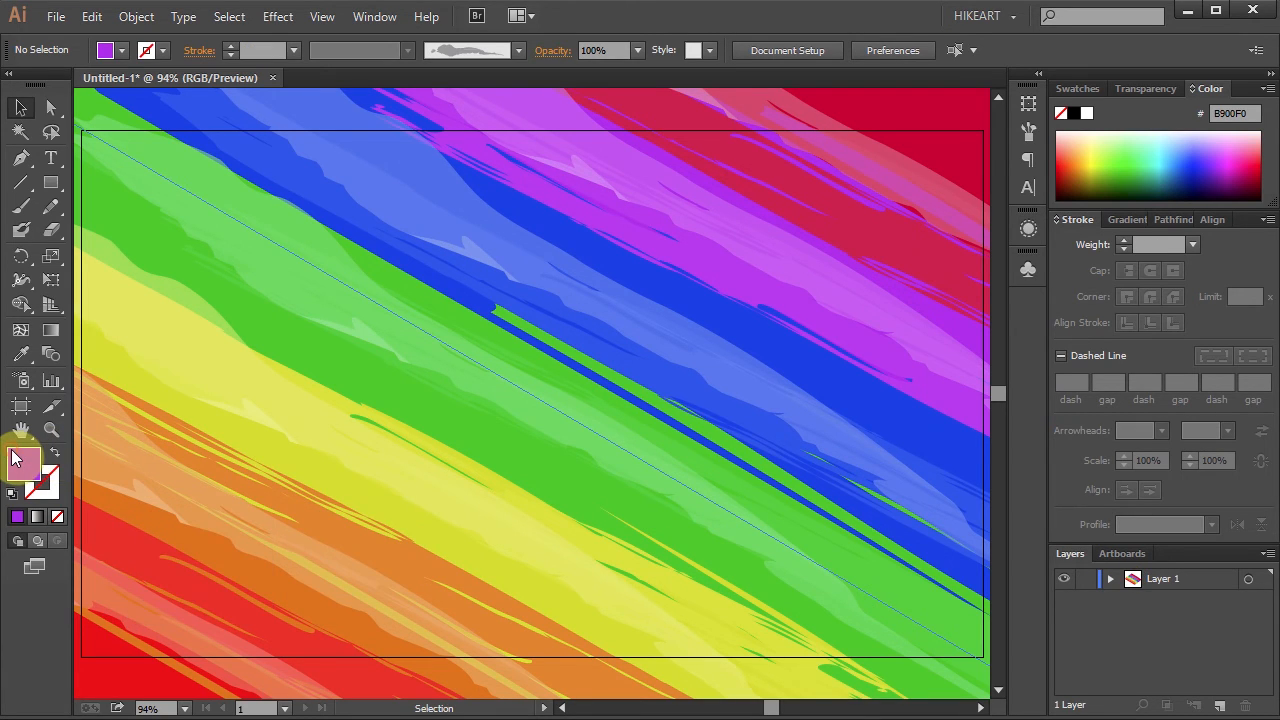
{"action": "mouse_move", "coordinate": [52, 188]}
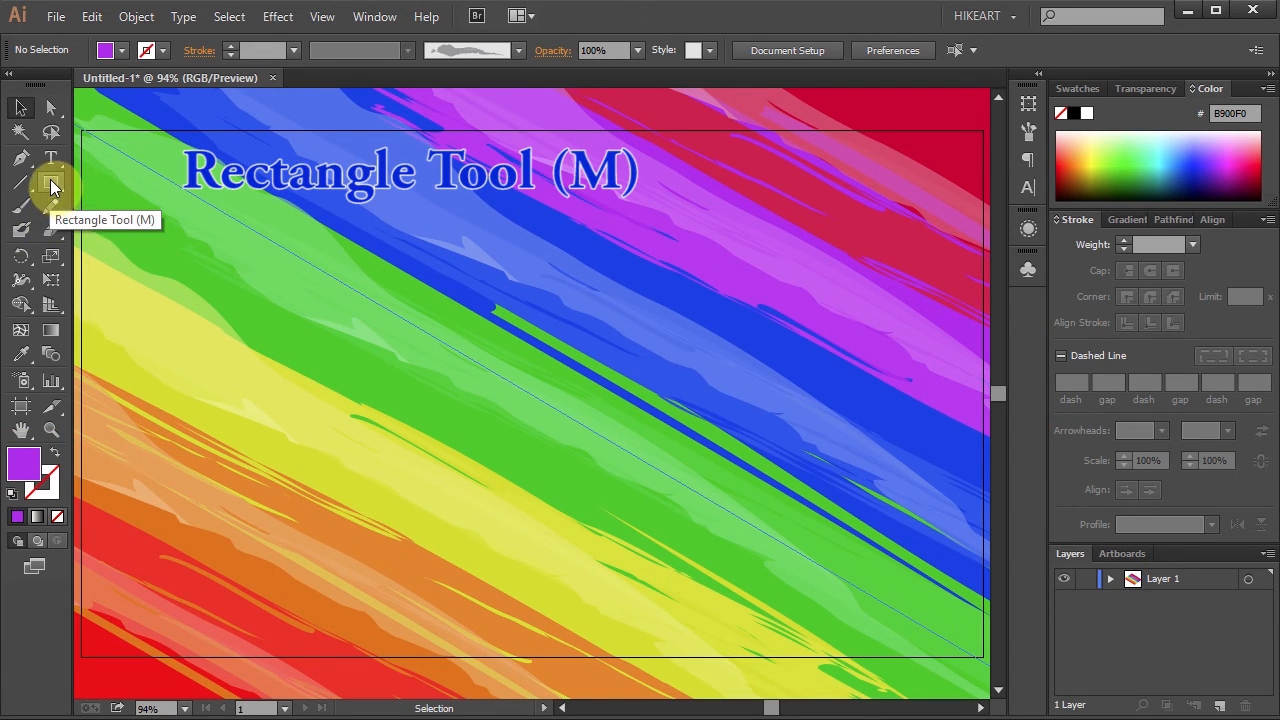
Draw an artboard-sized rectangle, select all, and make a clipping mask trimming the strokes
{"action": "left_click", "coordinate": [52, 182]}
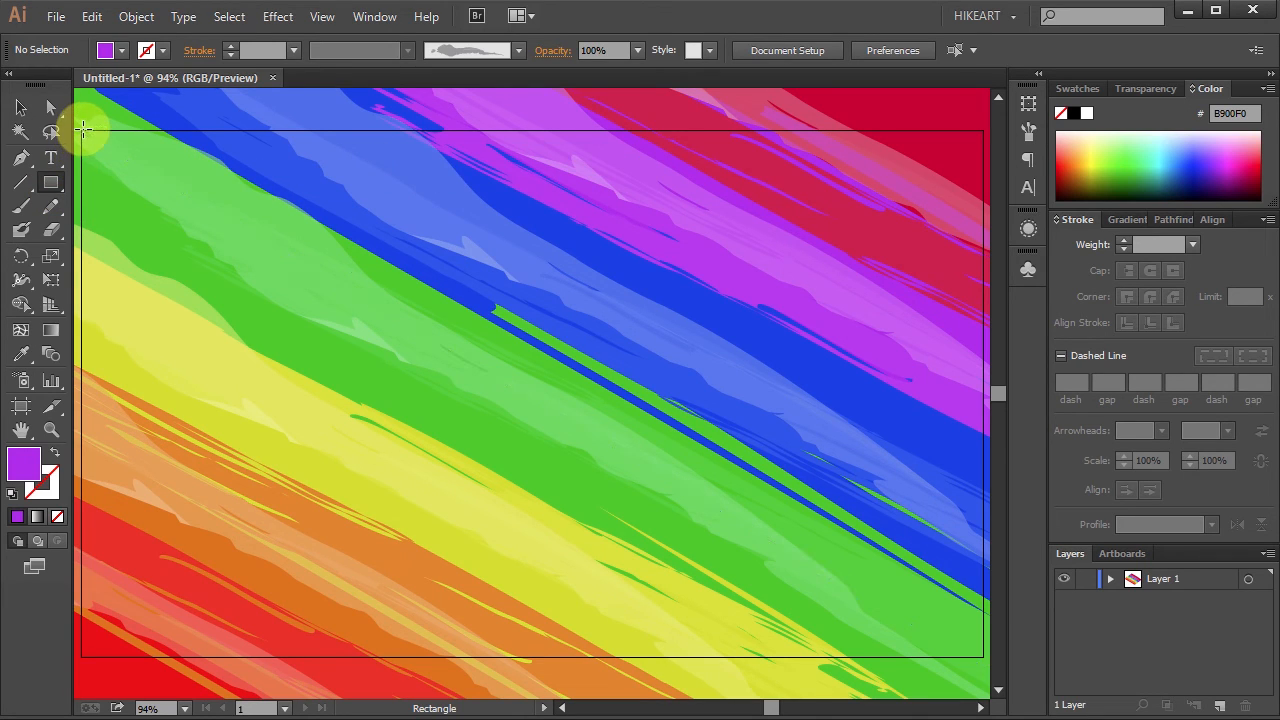
{"action": "left_click_drag", "start_coordinate": [82, 130], "coordinate": [490, 404]}
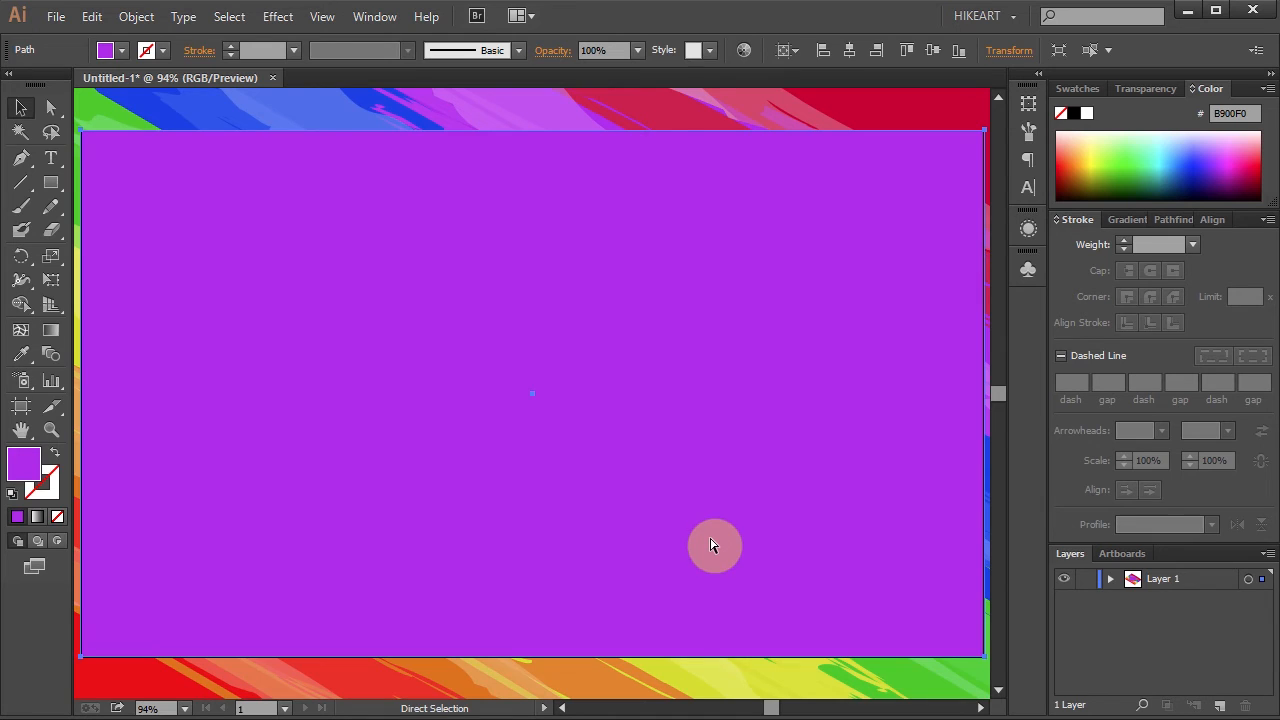
{"action": "key", "text": "ctrl+a"}
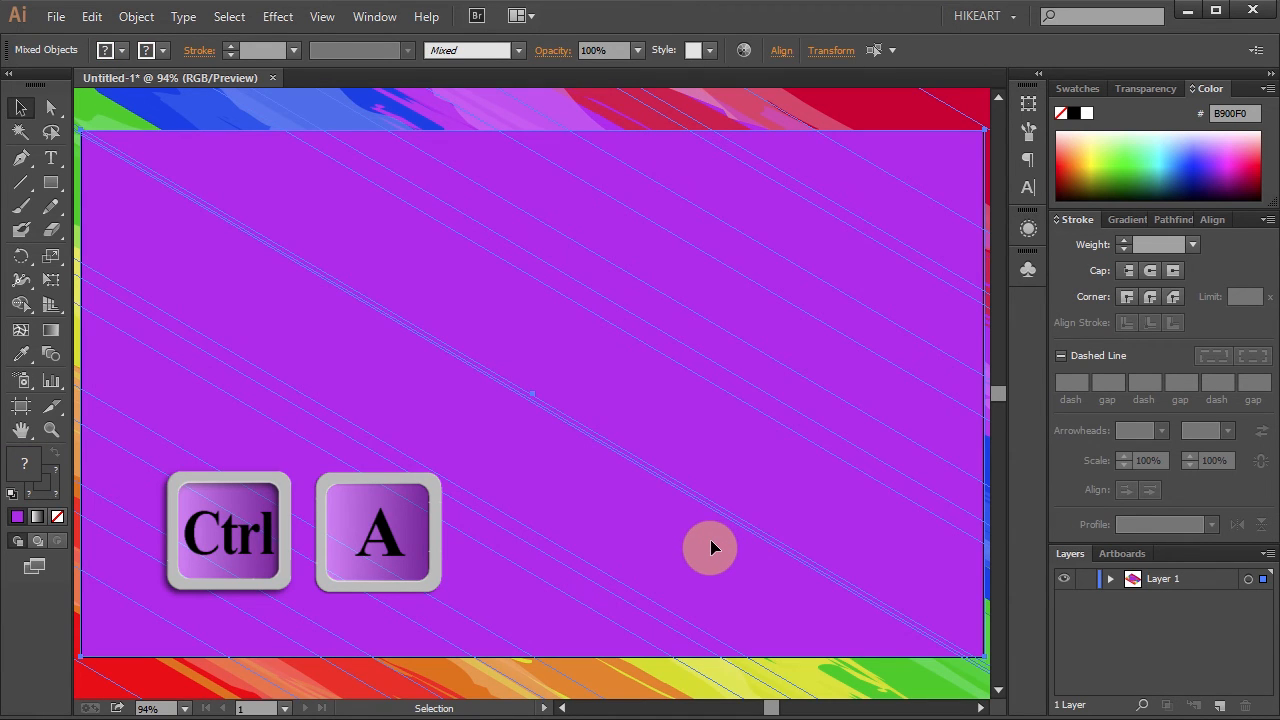
{"action": "key", "text": "ctrl+a"}
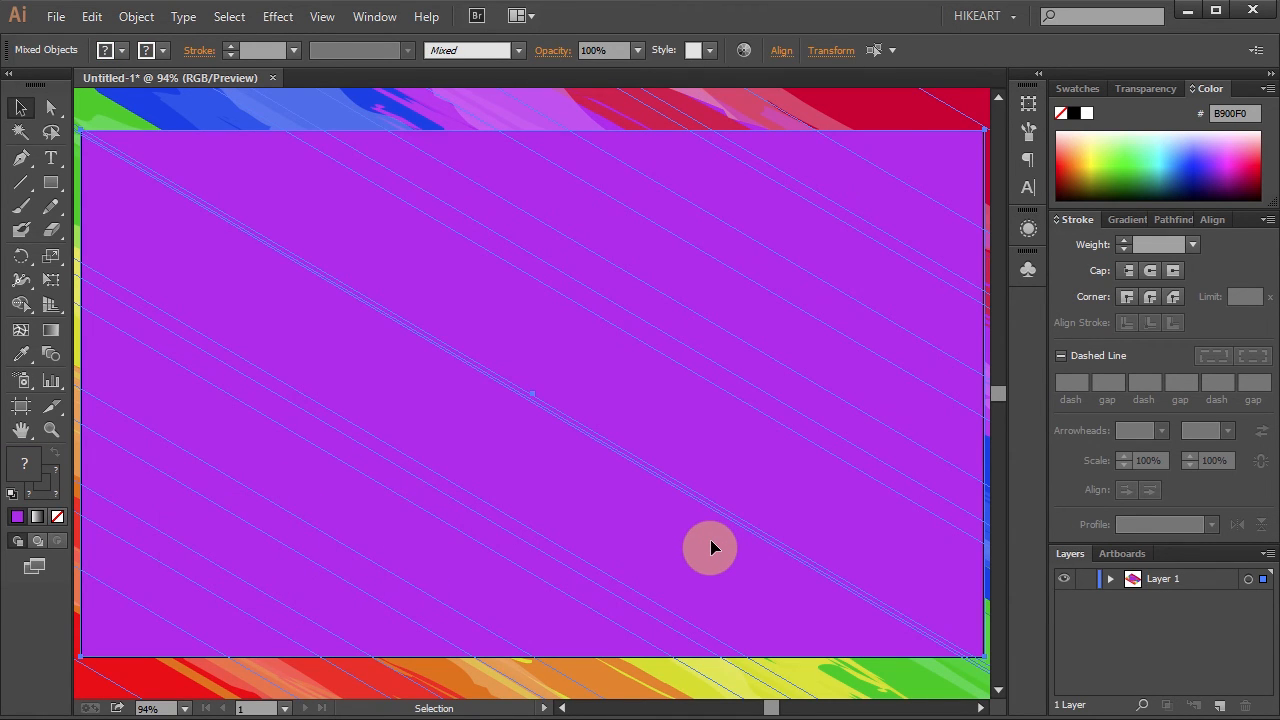
{"action": "left_click", "coordinate": [136, 16]}
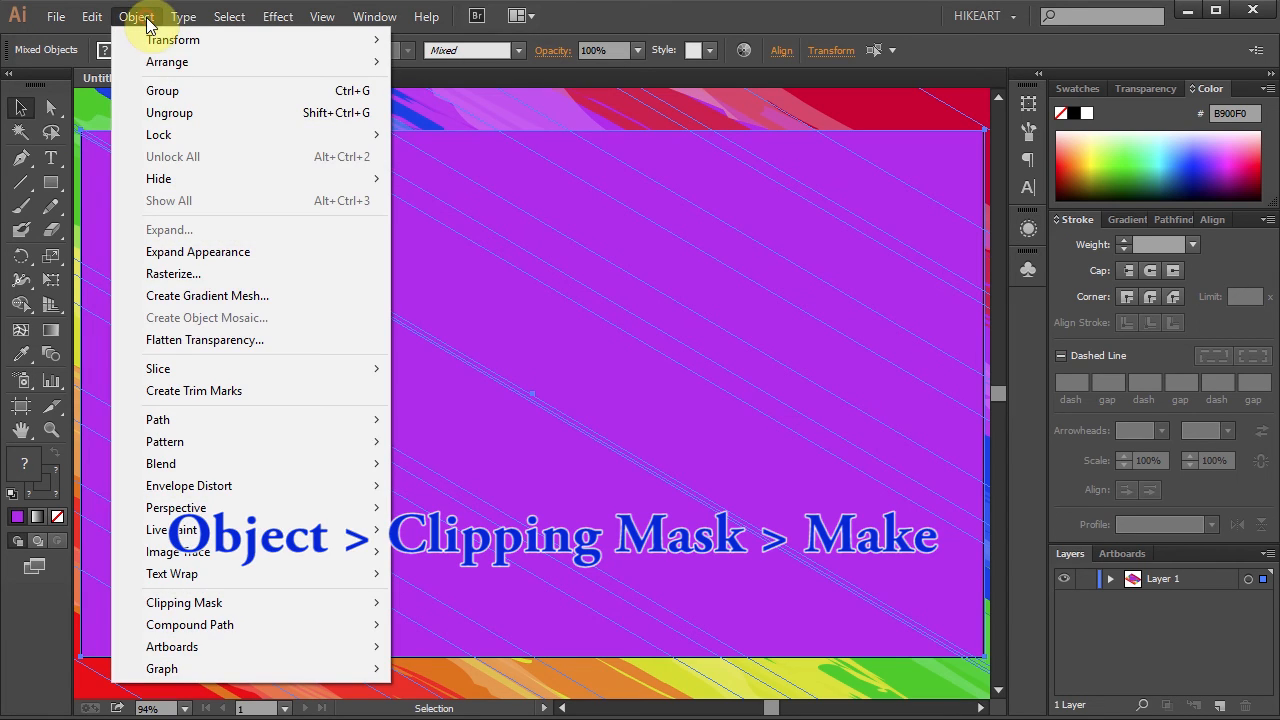
{"action": "mouse_move", "coordinate": [184, 602]}
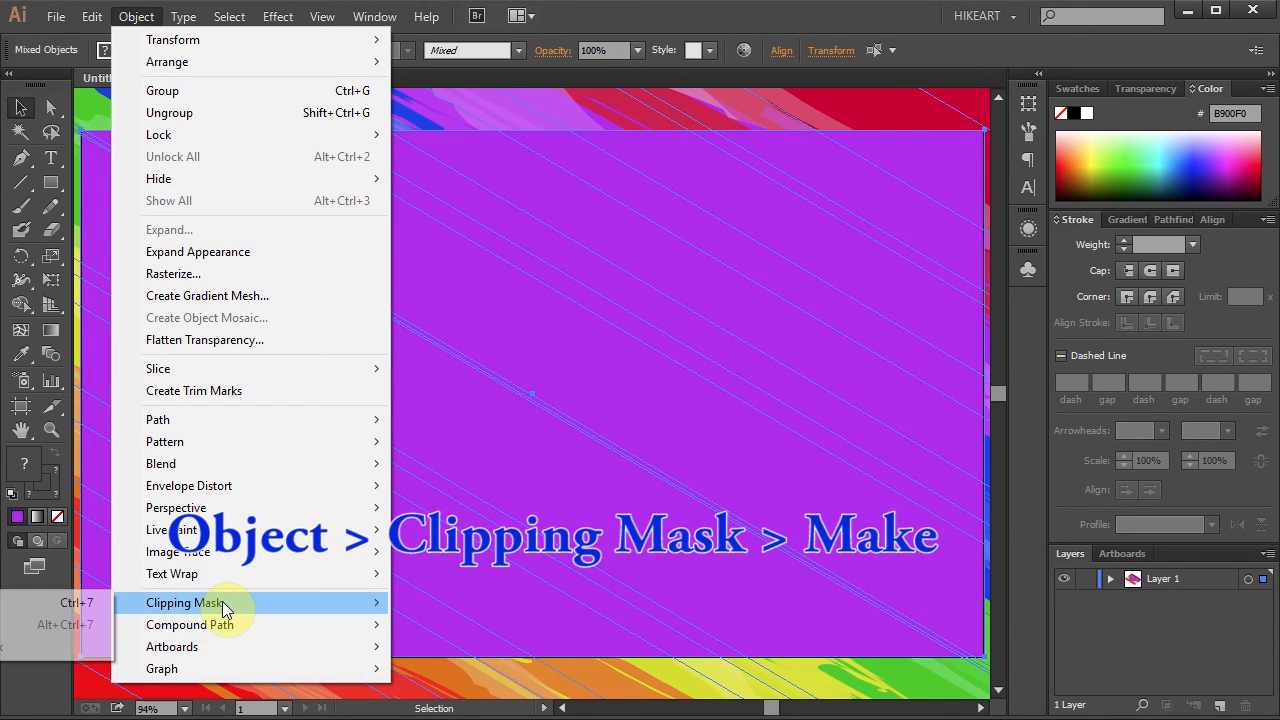
{"action": "left_click", "coordinate": [184, 602]}
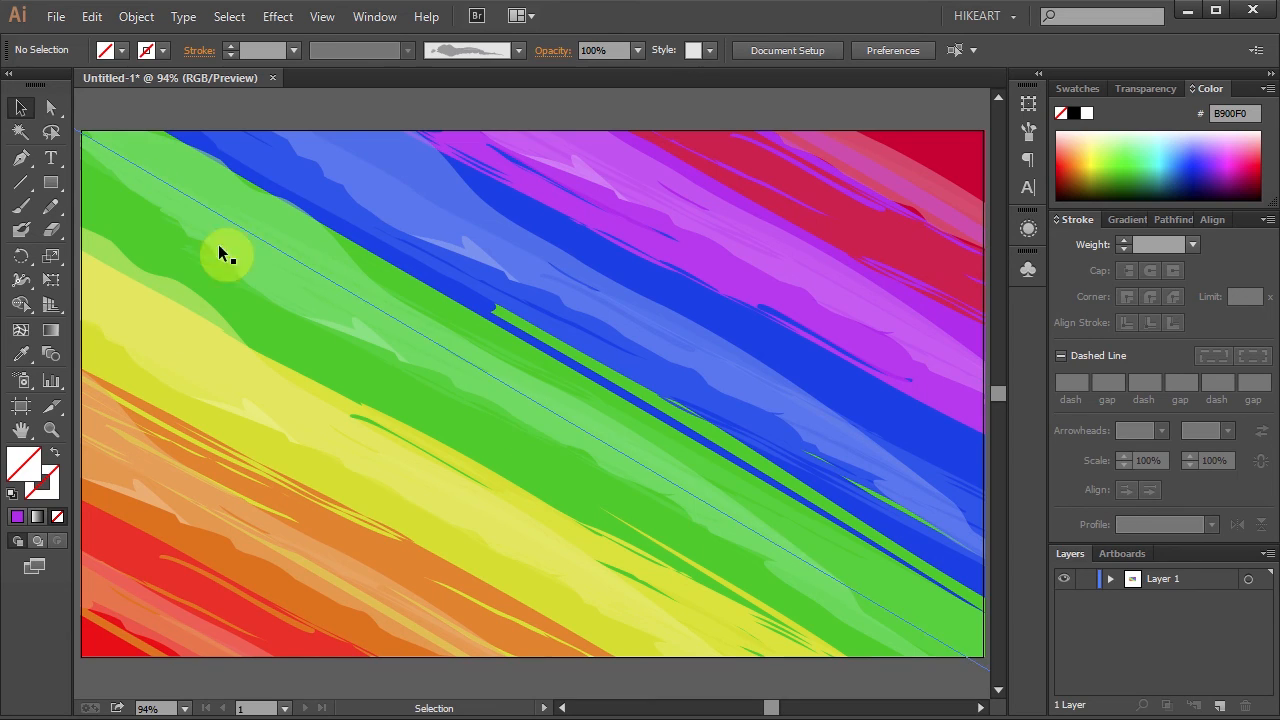
Draw a white rectangle over the artboard and bring up its Transparency settings
{"action": "left_click", "coordinate": [50, 182]}
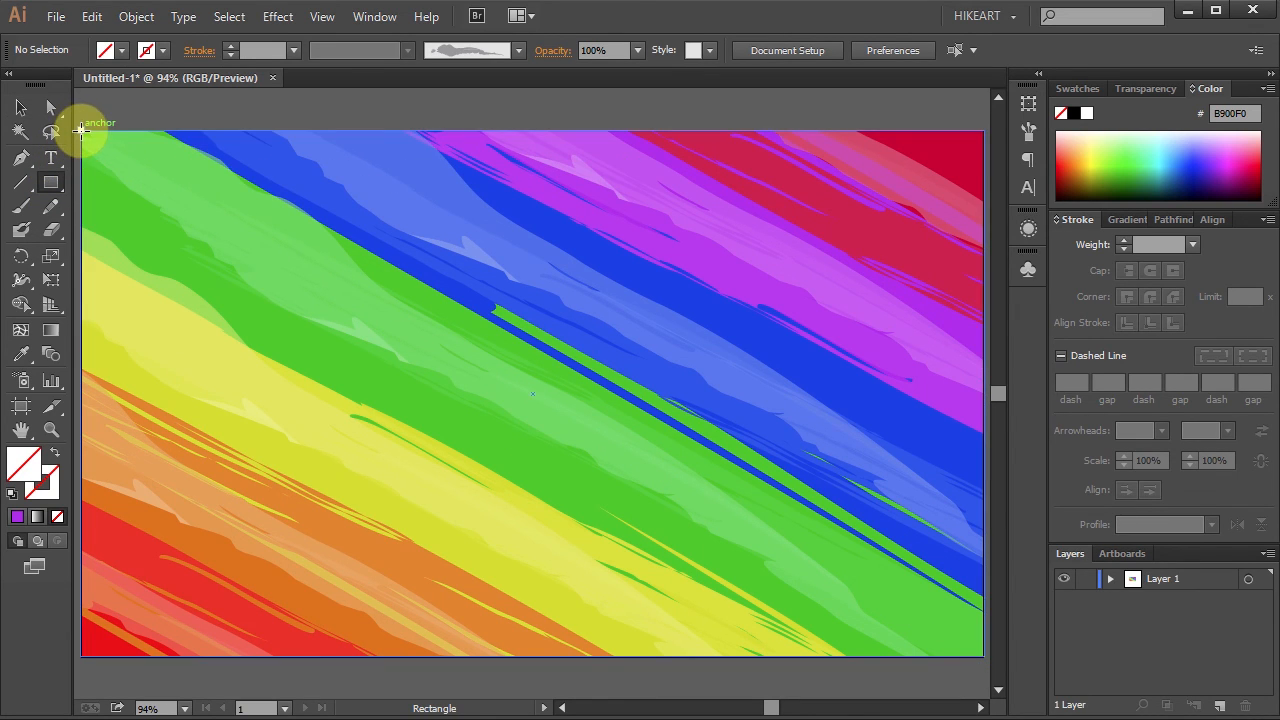
{"action": "mouse_move", "coordinate": [984, 656]}
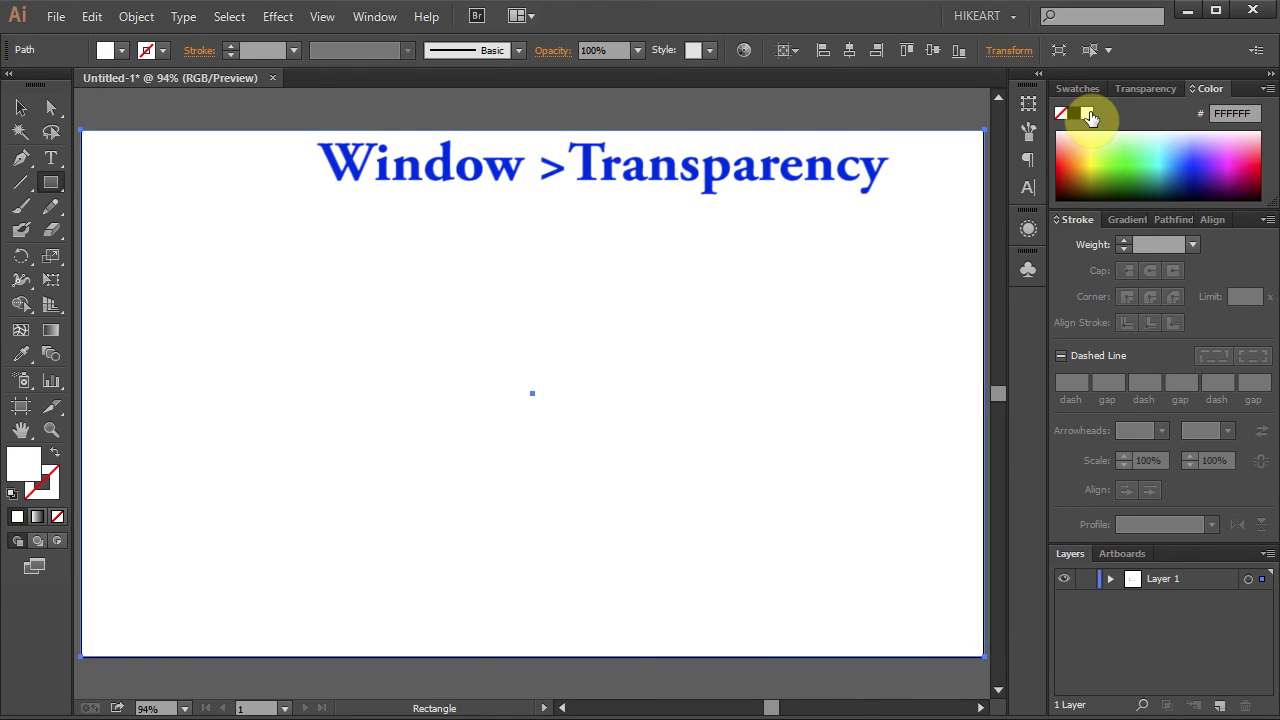
{"action": "left_click", "coordinate": [1144, 88]}
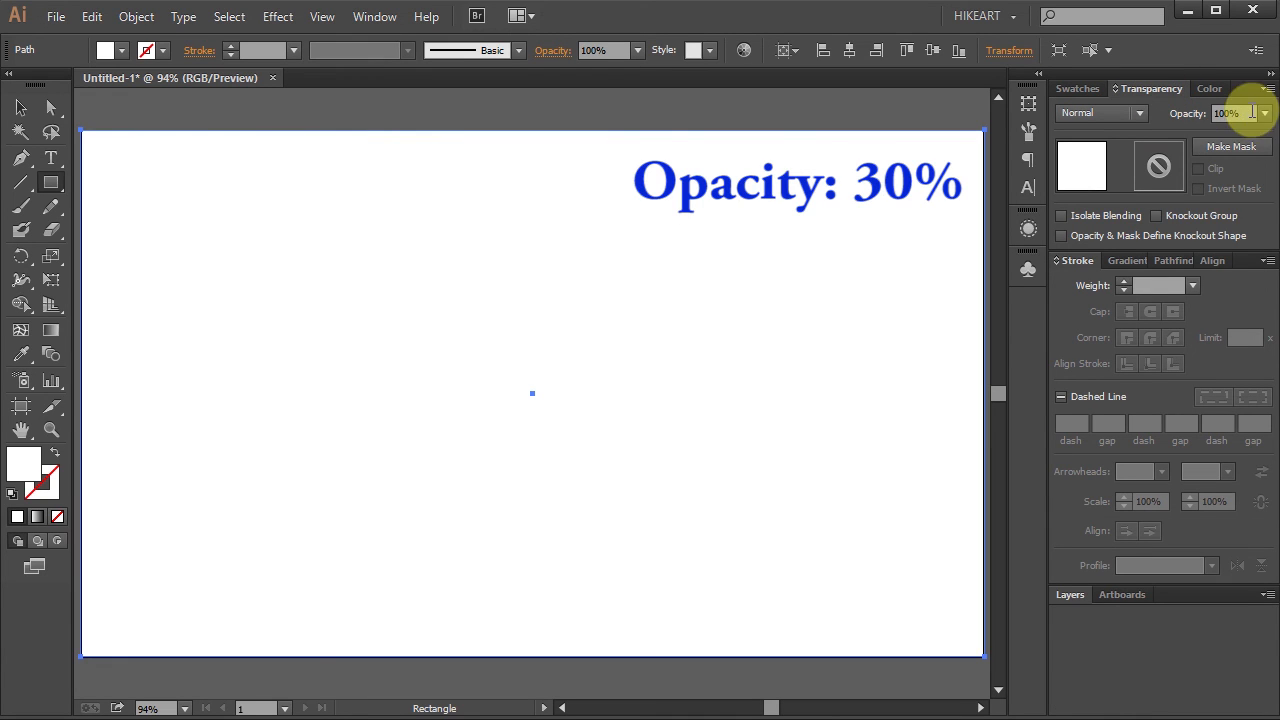